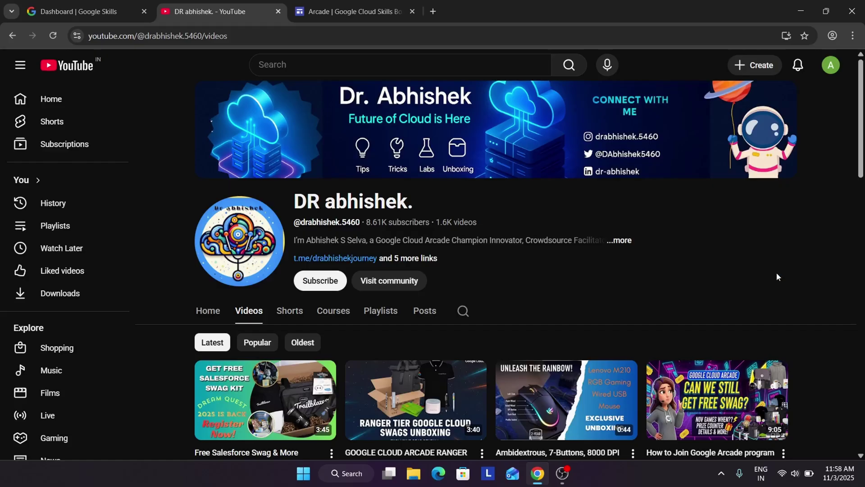
pyautogui.moveTo(725, 260)
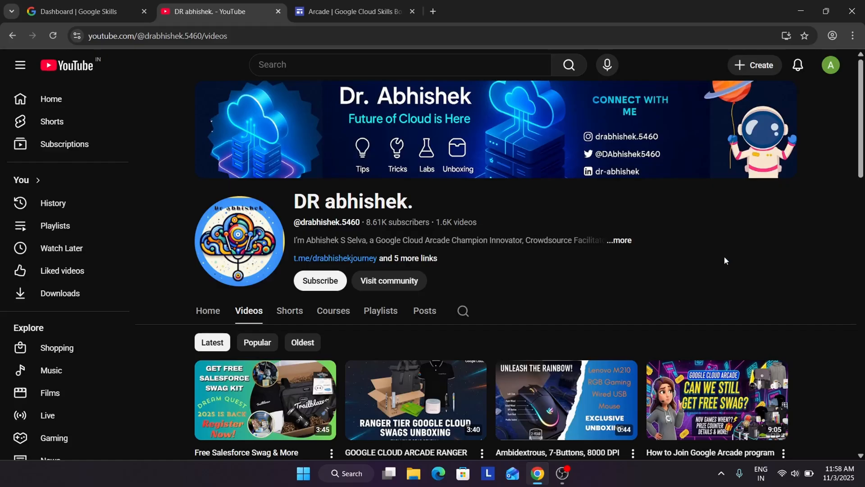
pyautogui.moveTo(319, 280)
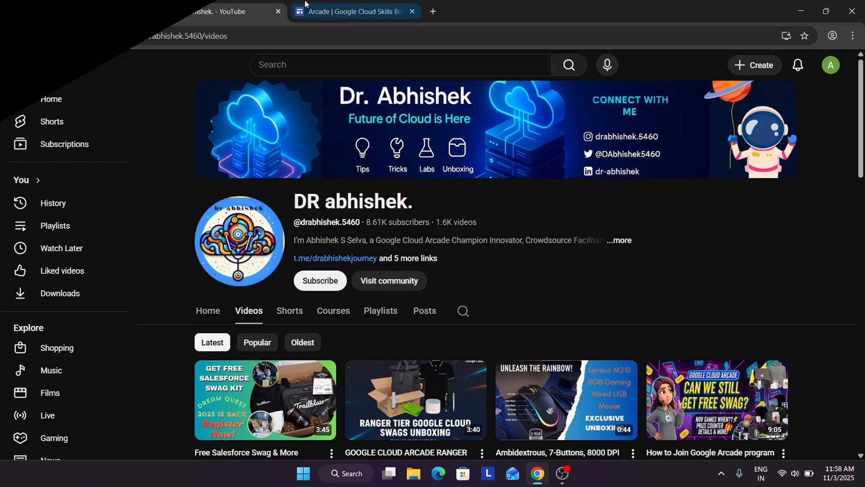
# Switch to the Arcade tab and scroll to tiers Novice (25 points) through Legend (95 points).
pyautogui.click(353, 11)
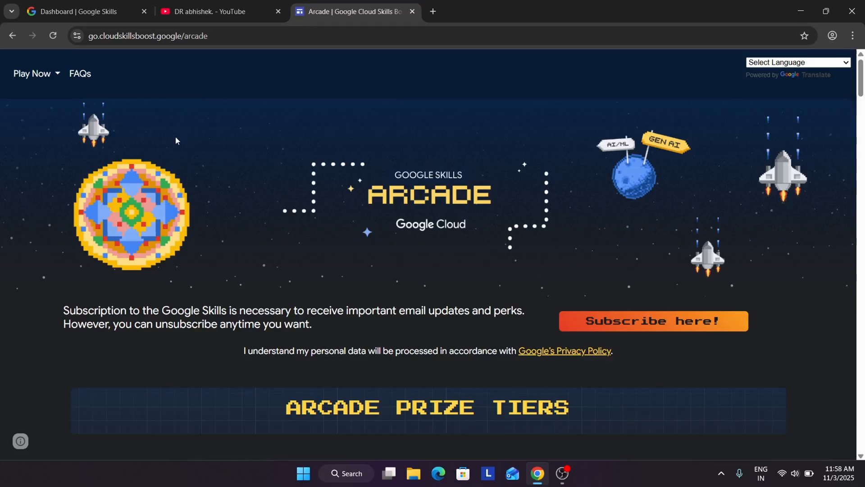
pyautogui.scroll(-3)
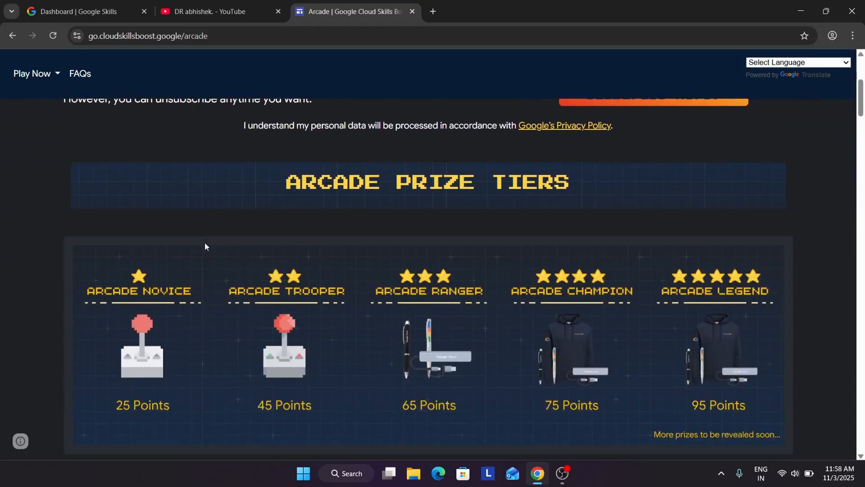
pyautogui.moveTo(202, 278)
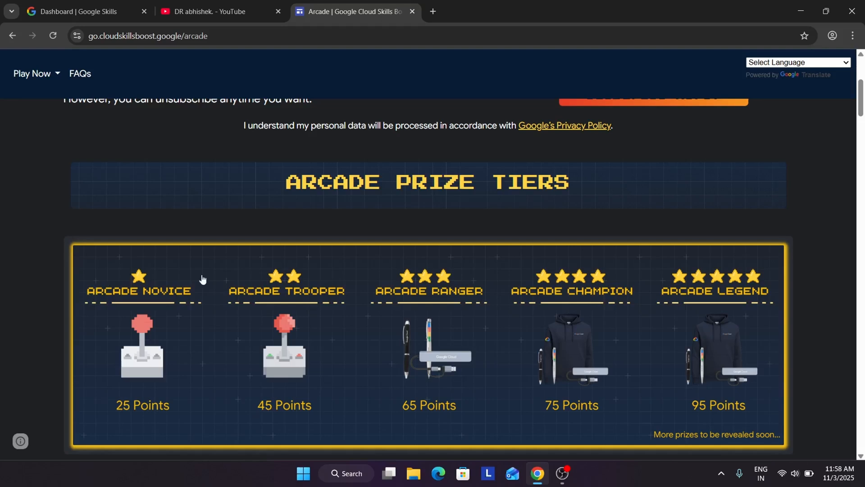
pyautogui.moveTo(612, 327)
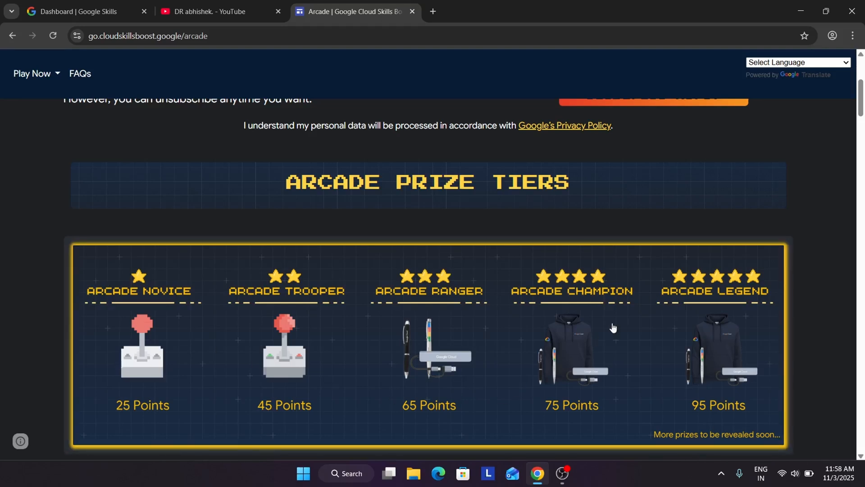
pyautogui.moveTo(607, 427)
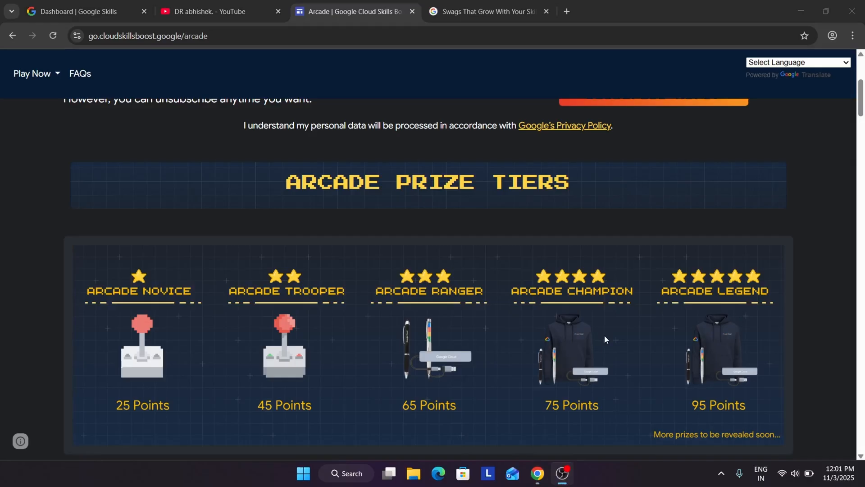
pyautogui.moveTo(793, 320)
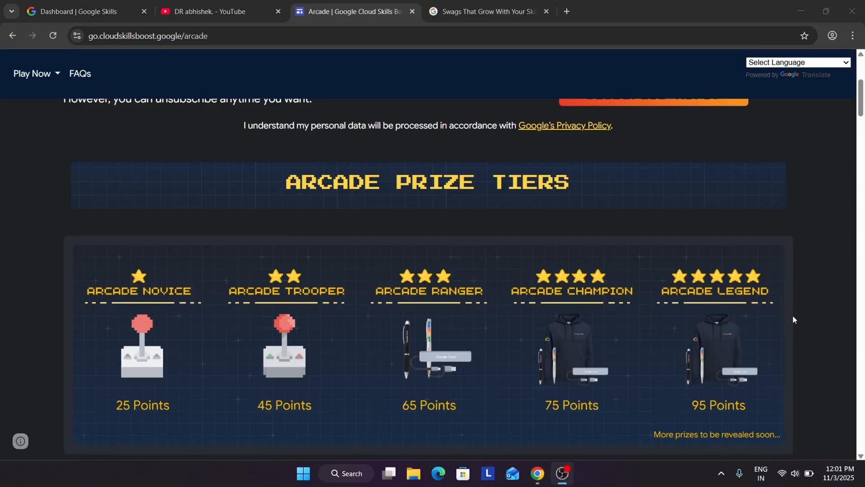
pyautogui.moveTo(782, 337)
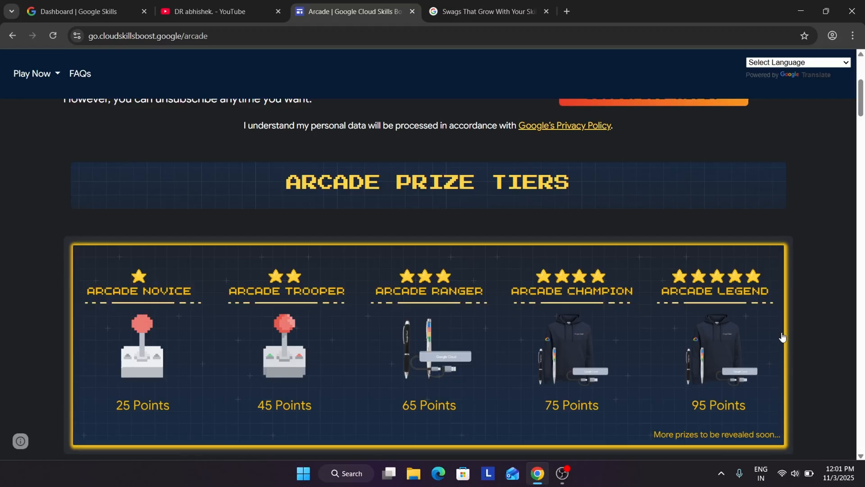
pyautogui.moveTo(682, 432)
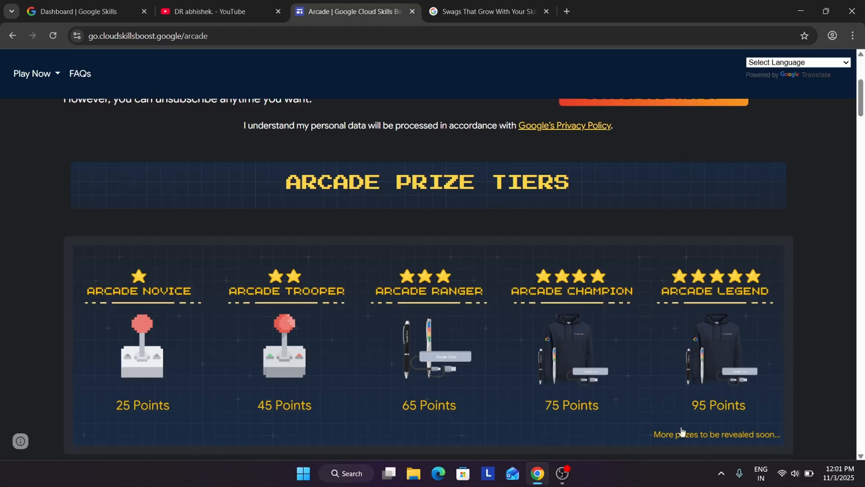
pyautogui.moveTo(134, 302)
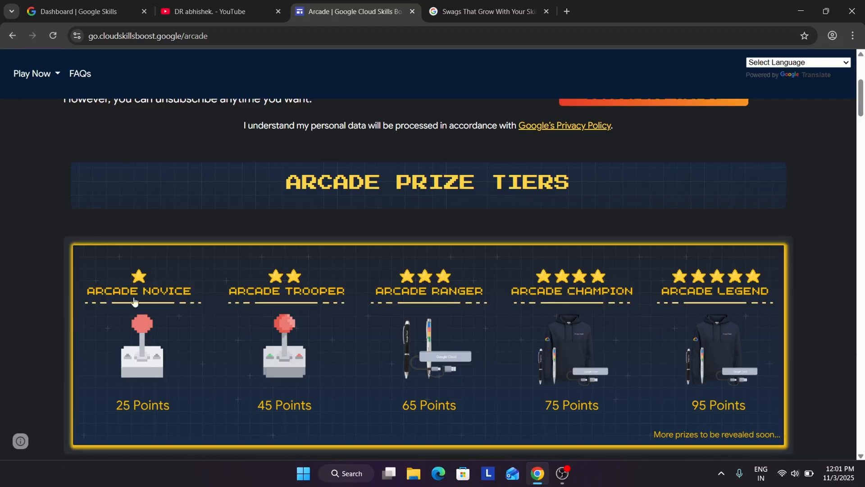
pyautogui.moveTo(309, 370)
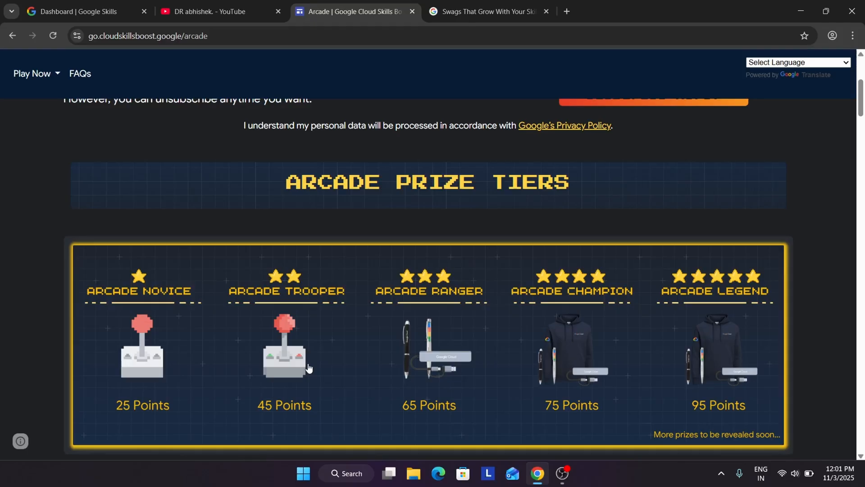
pyautogui.moveTo(728, 335)
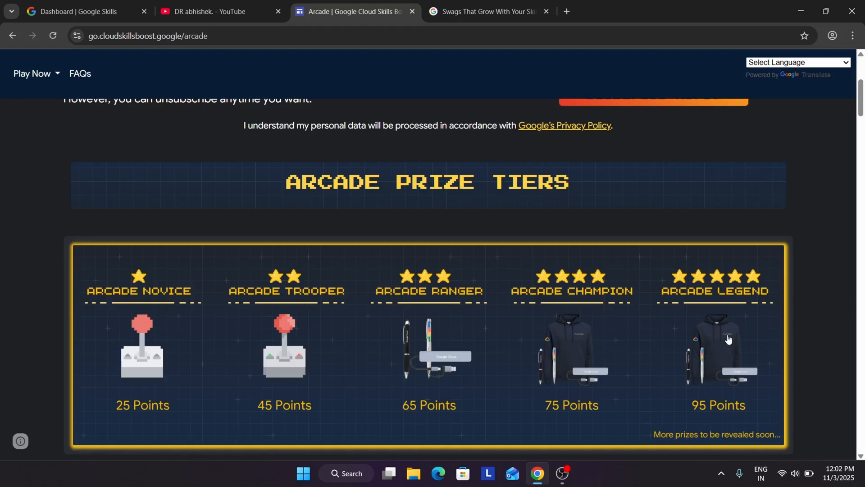
pyautogui.moveTo(538, 356)
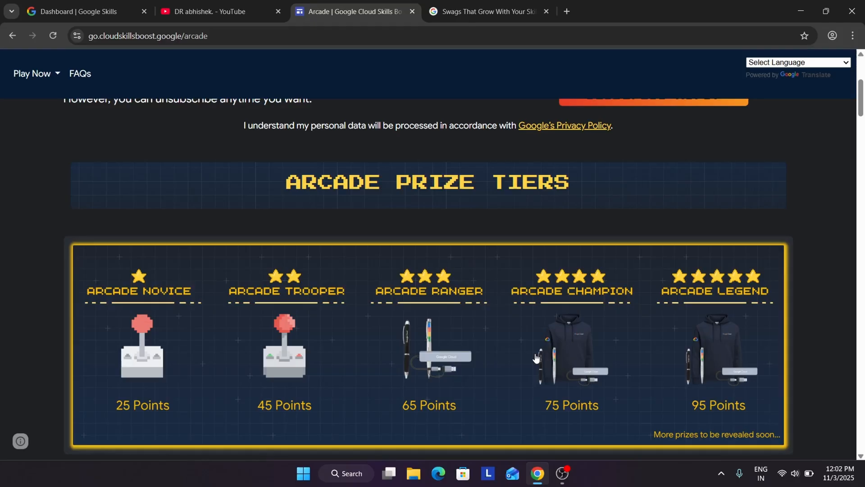
pyautogui.moveTo(533, 358)
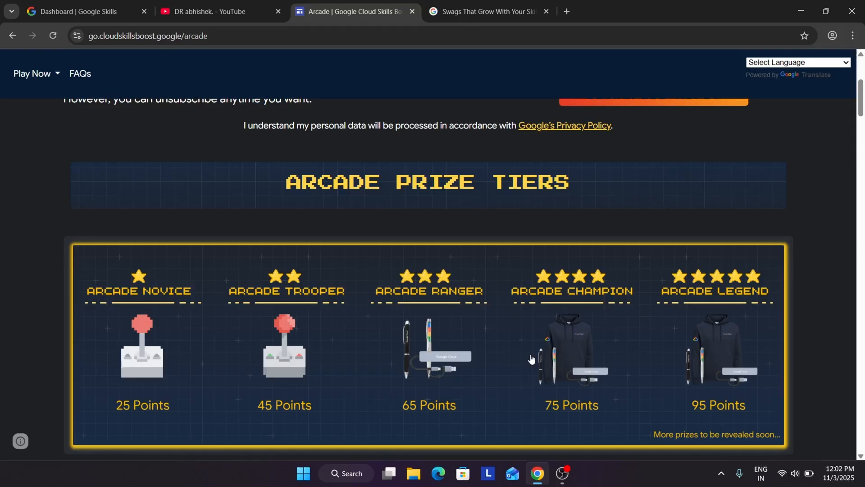
pyautogui.moveTo(531, 358)
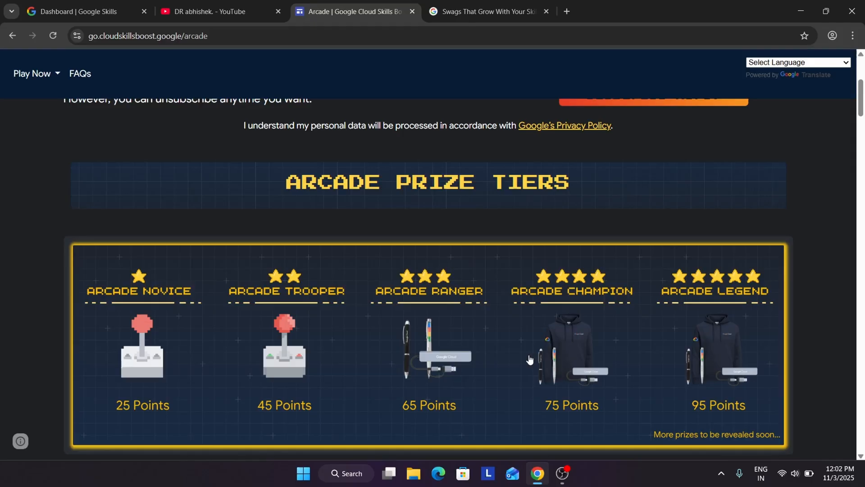
pyautogui.moveTo(113, 283)
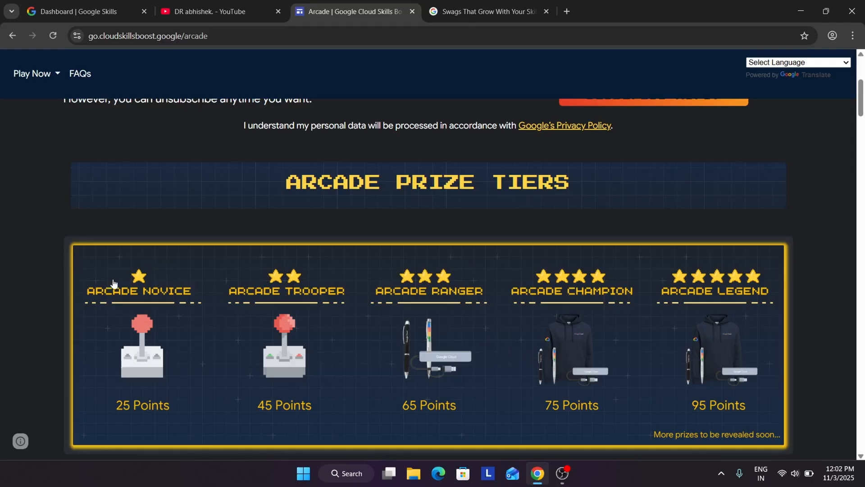
pyautogui.moveTo(576, 300)
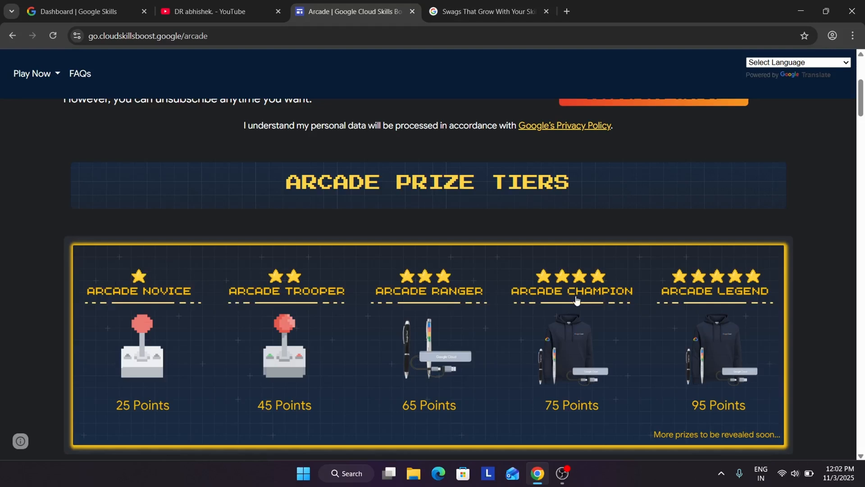
pyautogui.moveTo(705, 298)
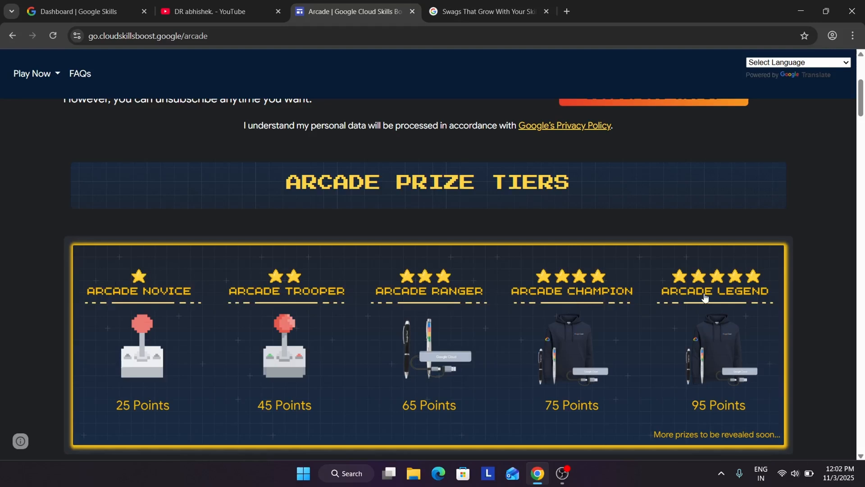
pyautogui.moveTo(275, 325)
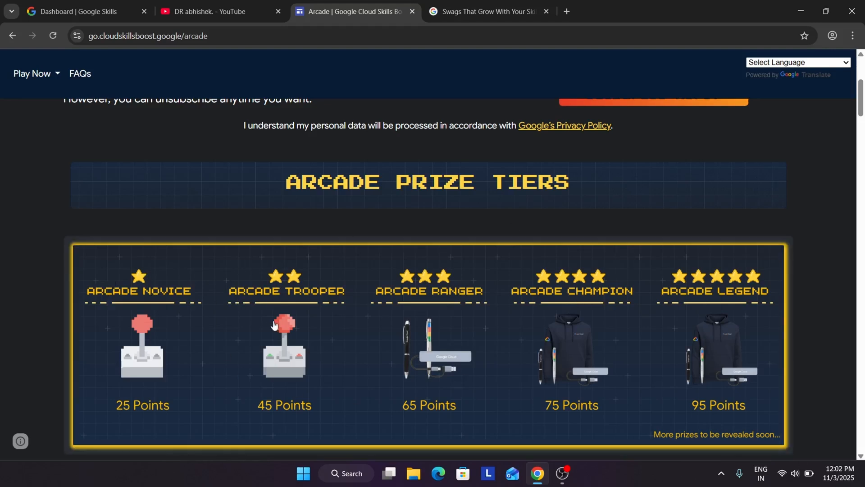
pyautogui.moveTo(185, 287)
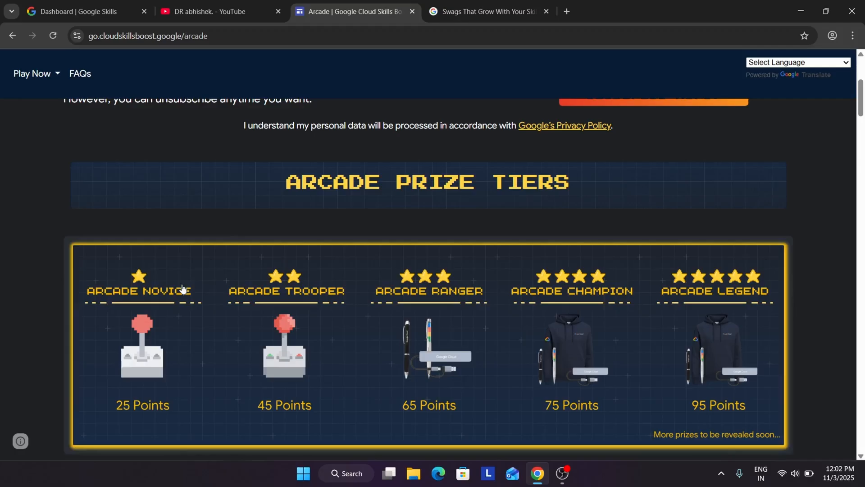
pyautogui.moveTo(391, 251)
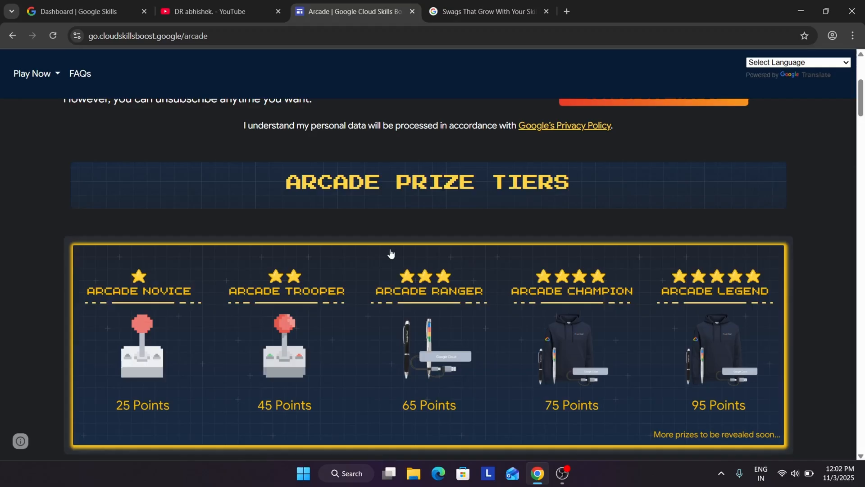
pyautogui.moveTo(388, 253)
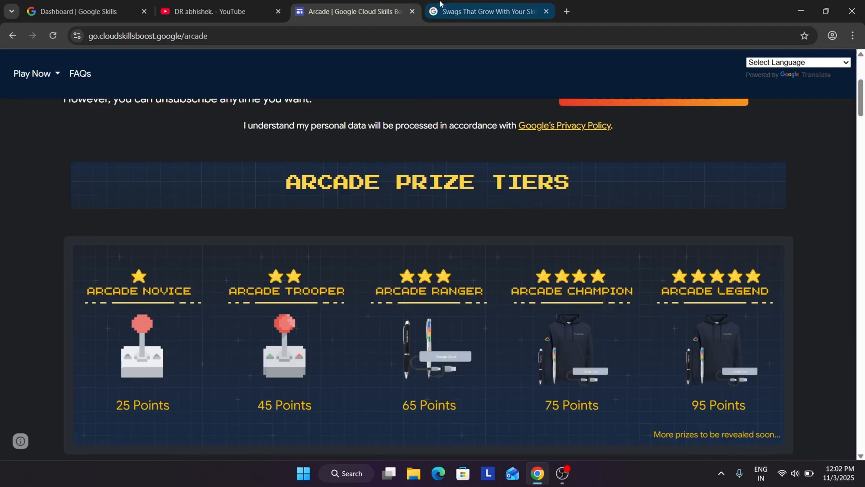
# Bring up the 'Swags That Grow With Your Skills!' post and start its tier animation.
pyautogui.click(487, 11)
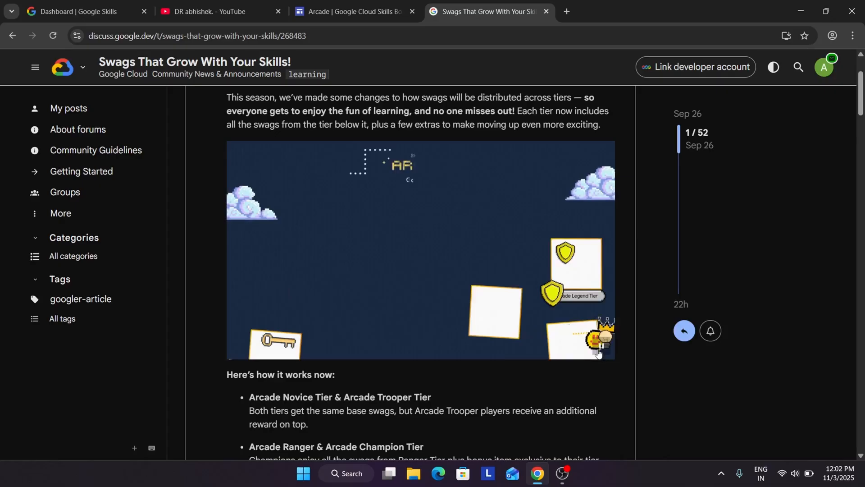
pyautogui.click(602, 347)
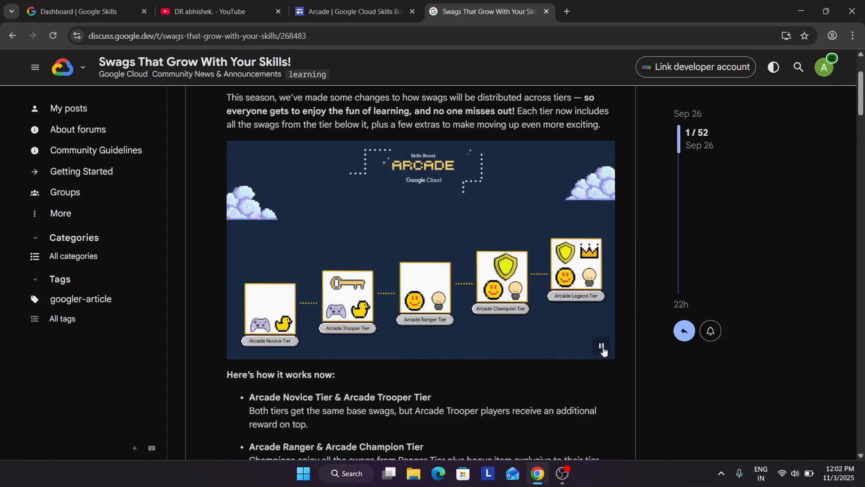
pyautogui.scroll(-3)
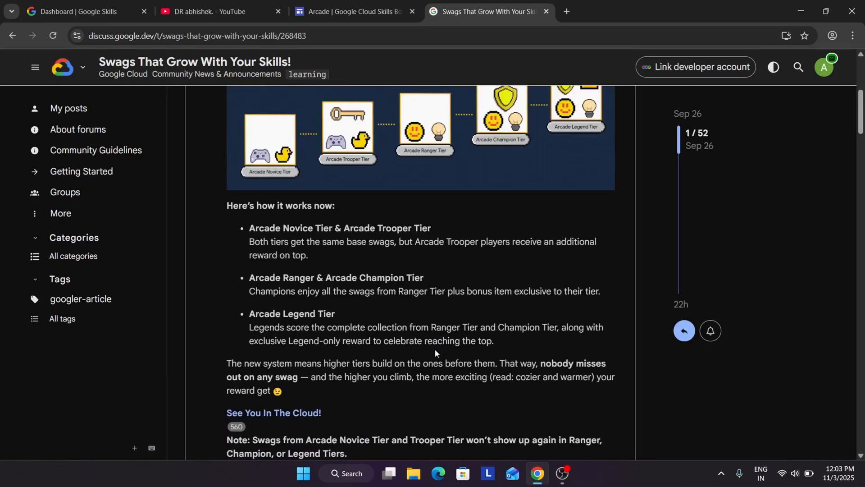
pyautogui.moveTo(425, 315)
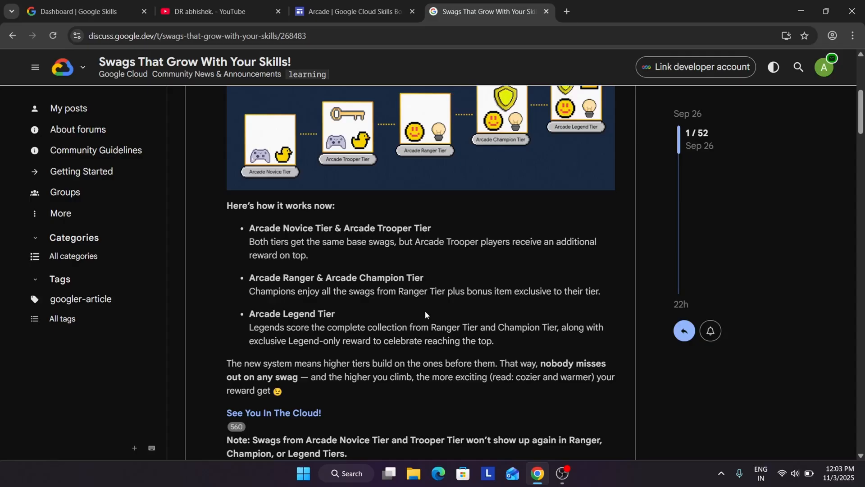
pyautogui.moveTo(278, 237)
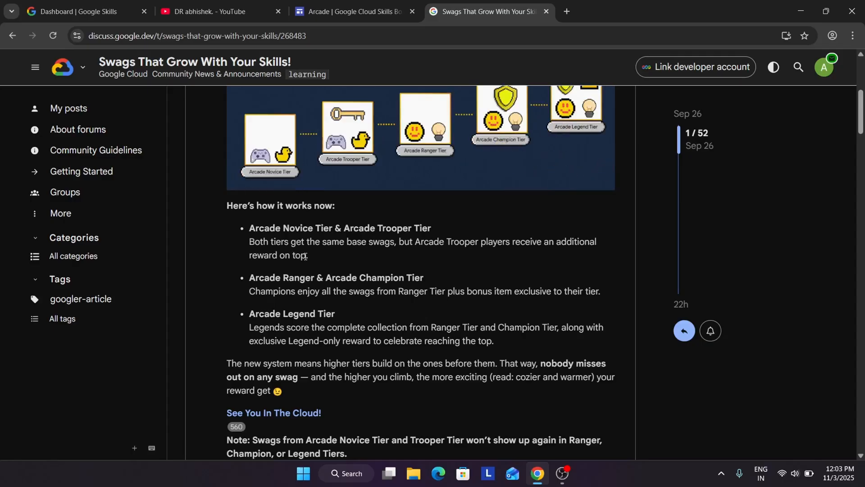
pyautogui.scroll(3)
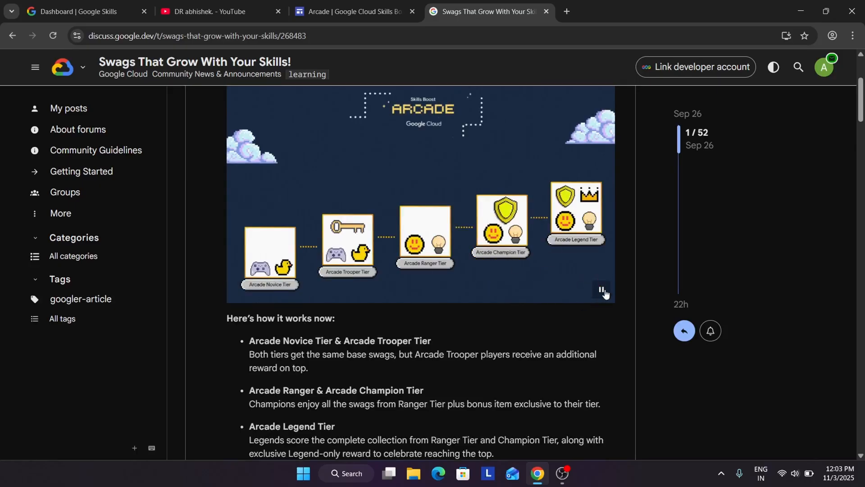
# Stop and restart the swag tier animation repeatedly to replay the tier progression.
pyautogui.click(600, 289)
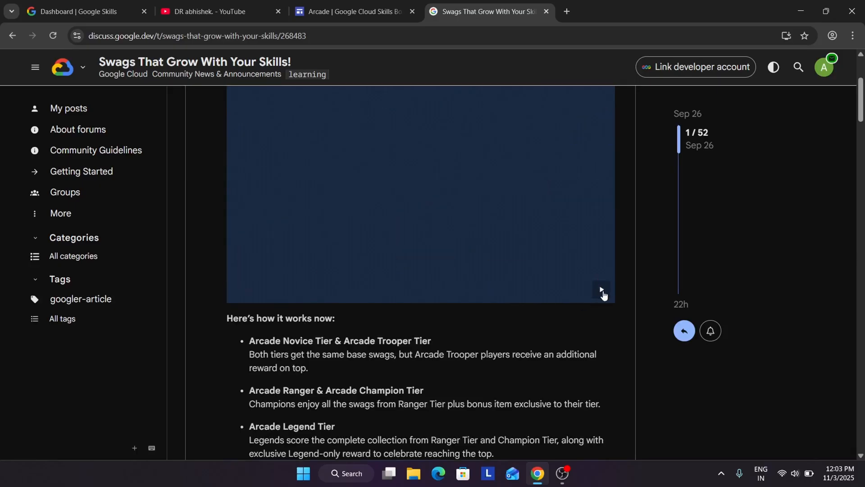
pyautogui.click(600, 290)
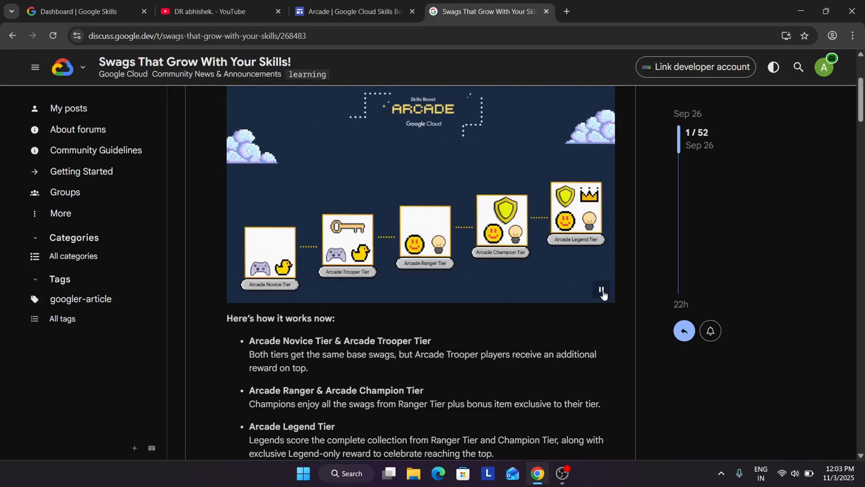
pyautogui.click(600, 290)
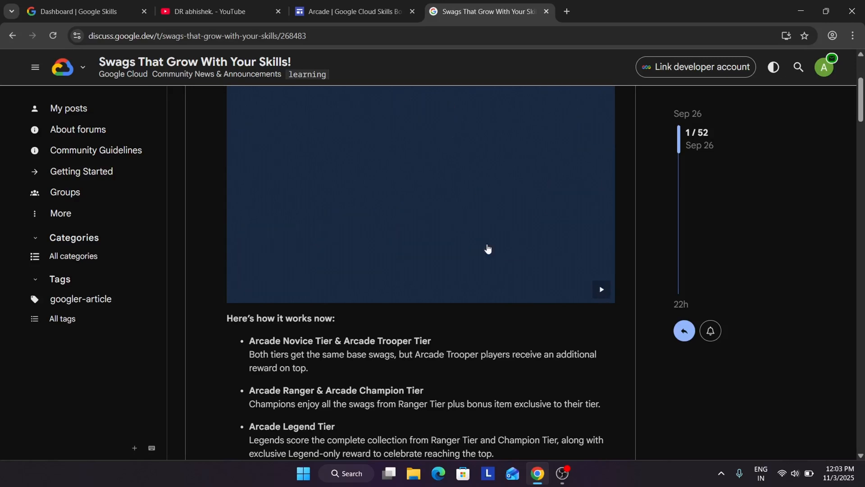
pyautogui.click(600, 289)
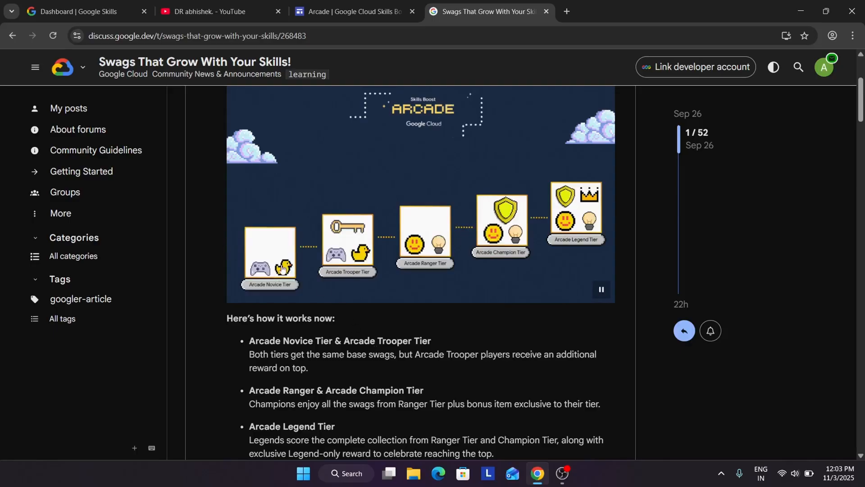
pyautogui.moveTo(347, 261)
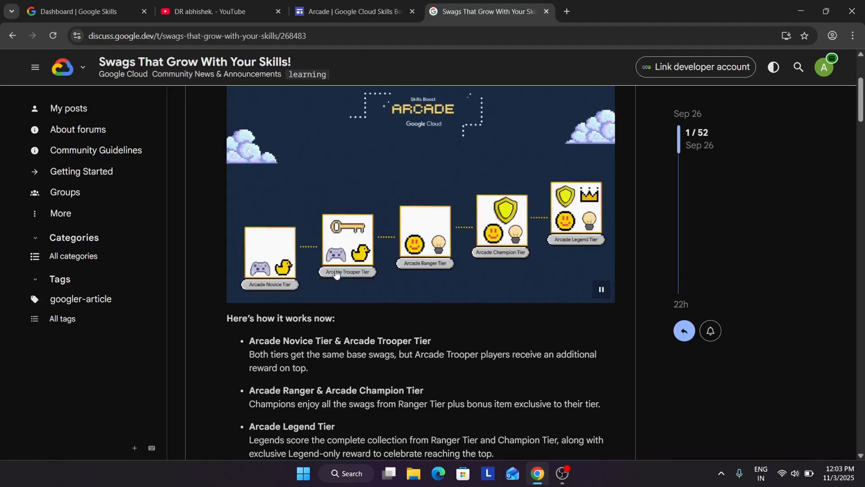
pyautogui.scroll(-3)
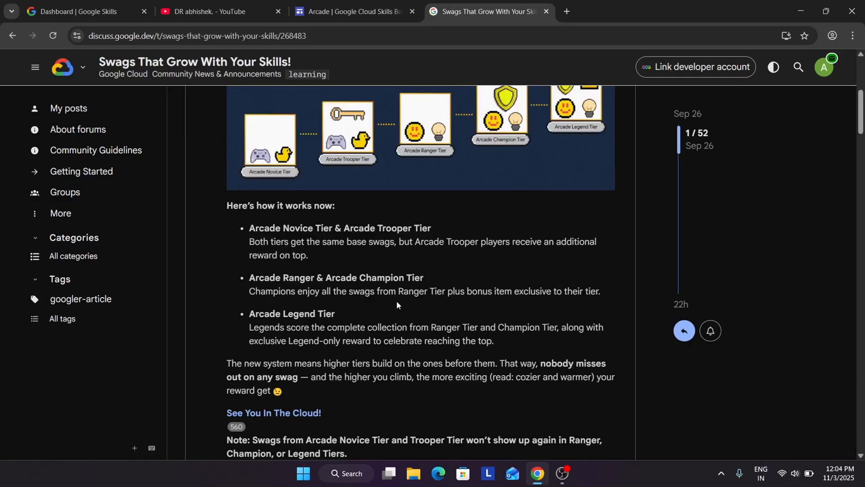
pyautogui.moveTo(306, 241)
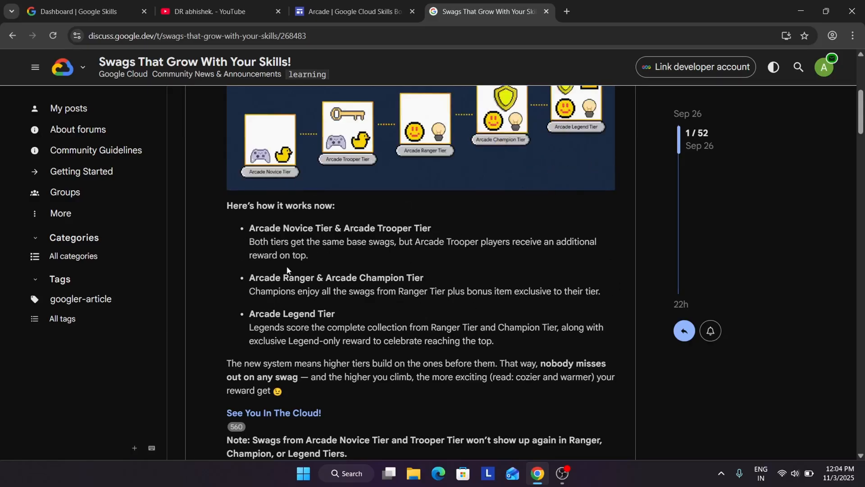
pyautogui.moveTo(383, 313)
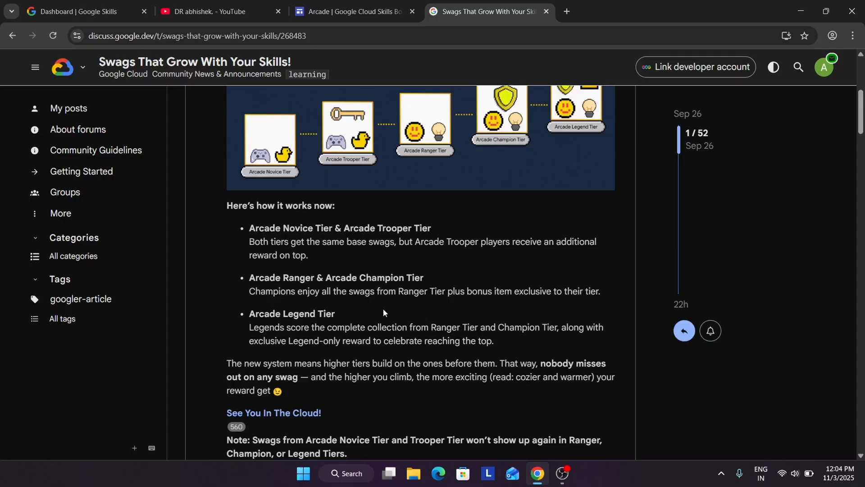
pyautogui.scroll(3)
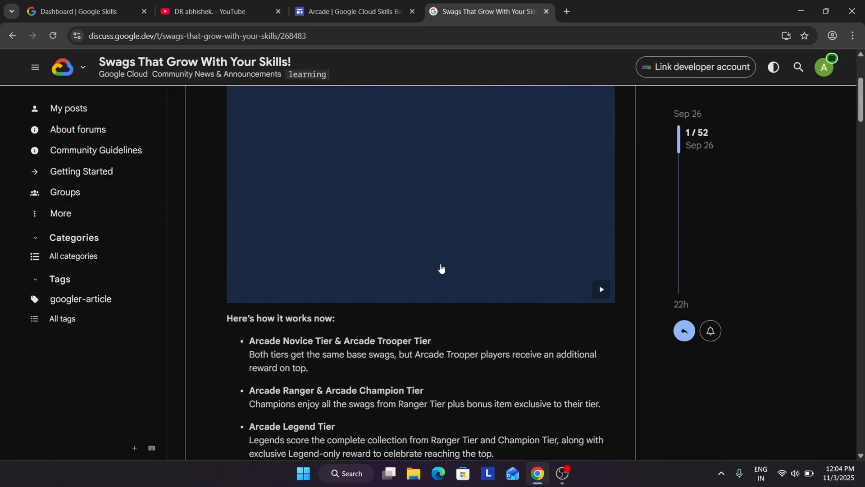
pyautogui.click(600, 289)
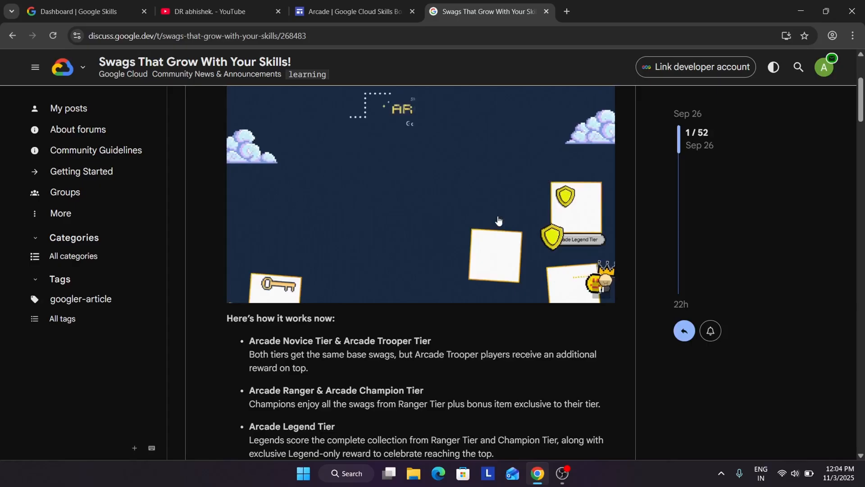
# Scroll through the post's tier explanation, then return to the Arcade prize tiers page.
pyautogui.scroll(-3)
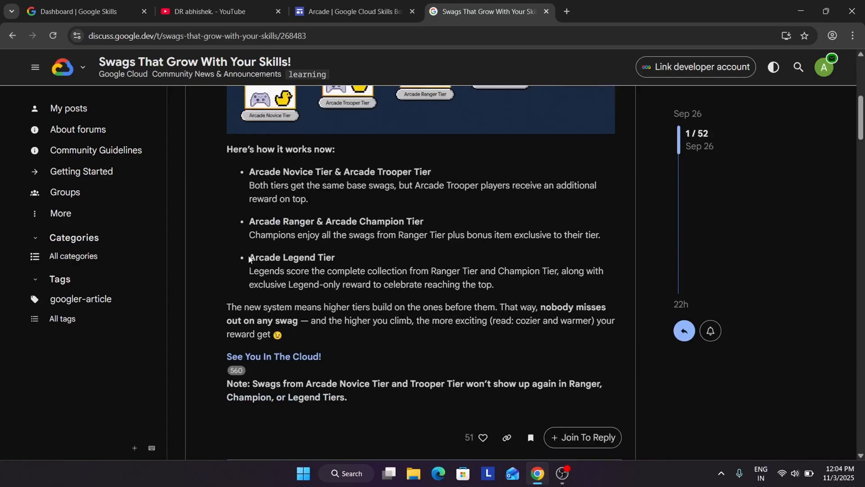
pyautogui.moveTo(360, 263)
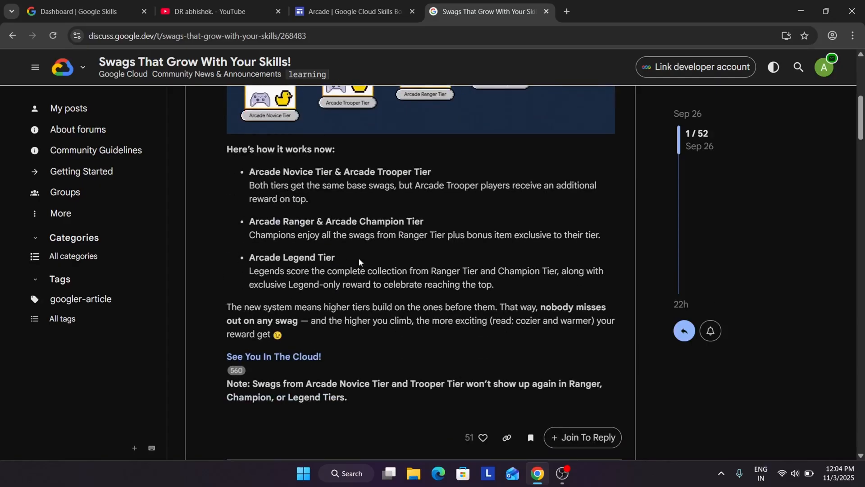
pyautogui.scroll(3)
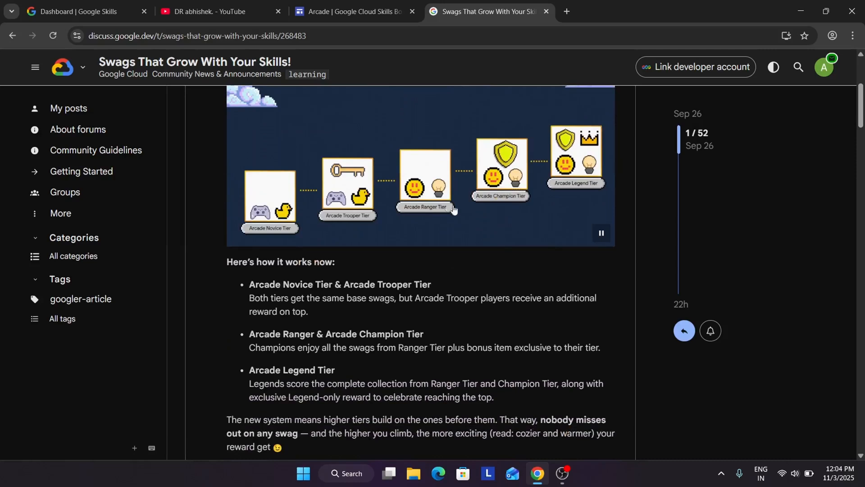
pyautogui.moveTo(492, 211)
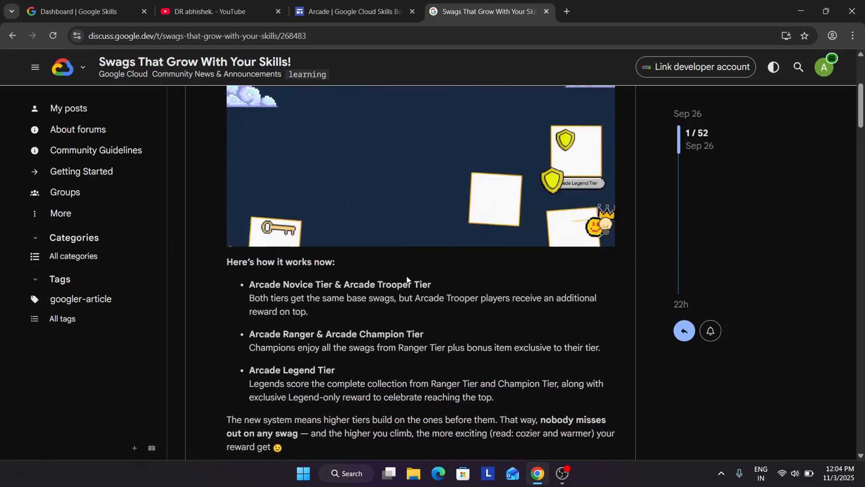
pyautogui.scroll(-3)
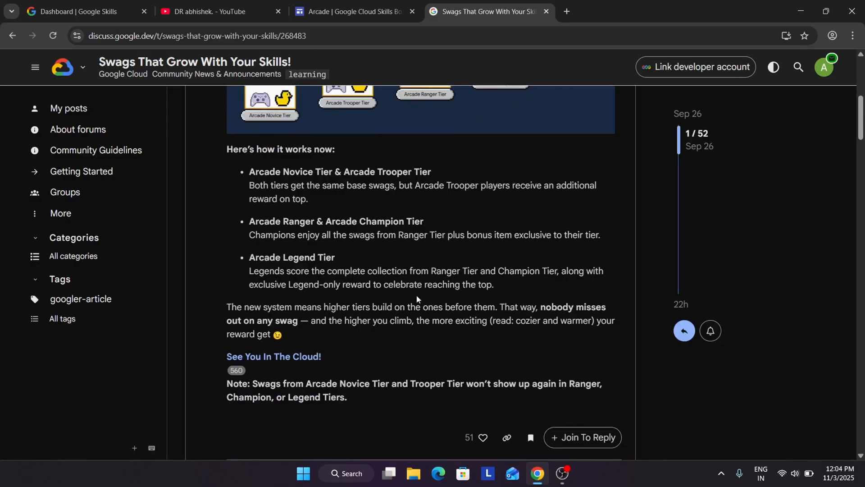
pyautogui.scroll(3)
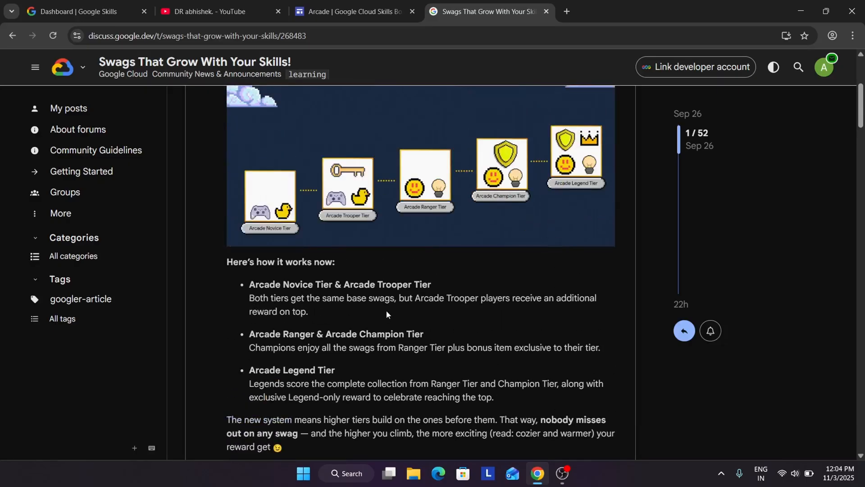
pyautogui.click(351, 11)
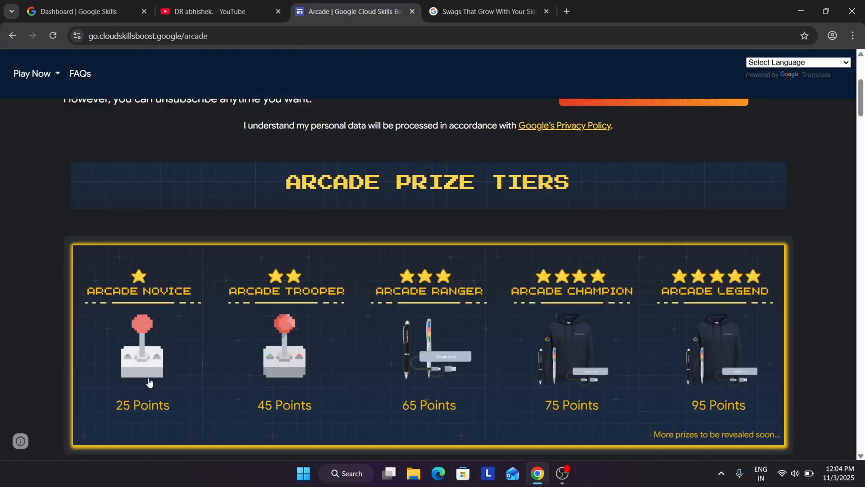
pyautogui.moveTo(149, 344)
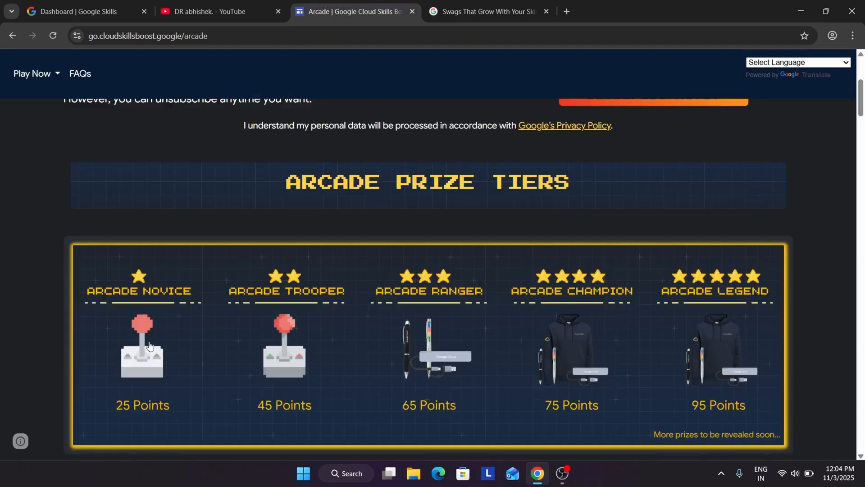
pyautogui.moveTo(234, 385)
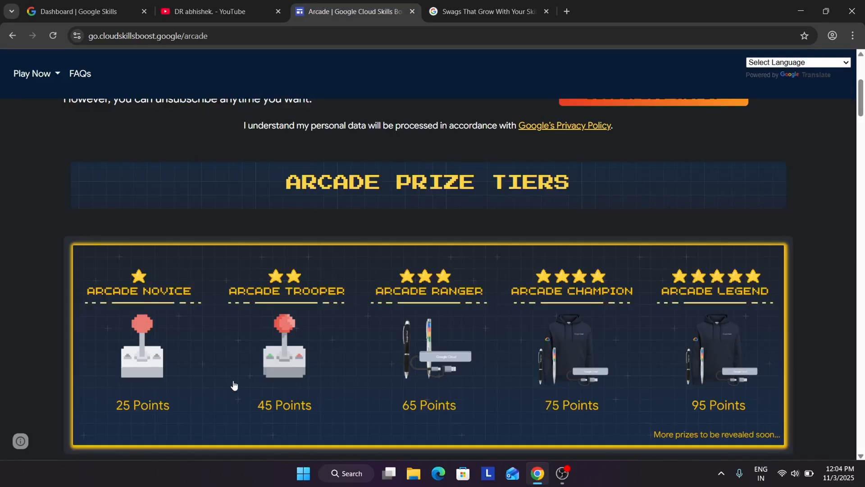
pyautogui.moveTo(228, 391)
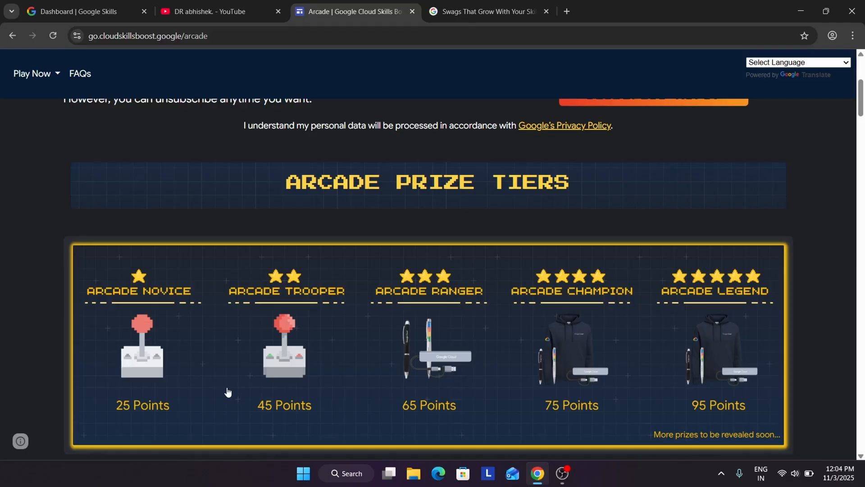
pyautogui.moveTo(168, 336)
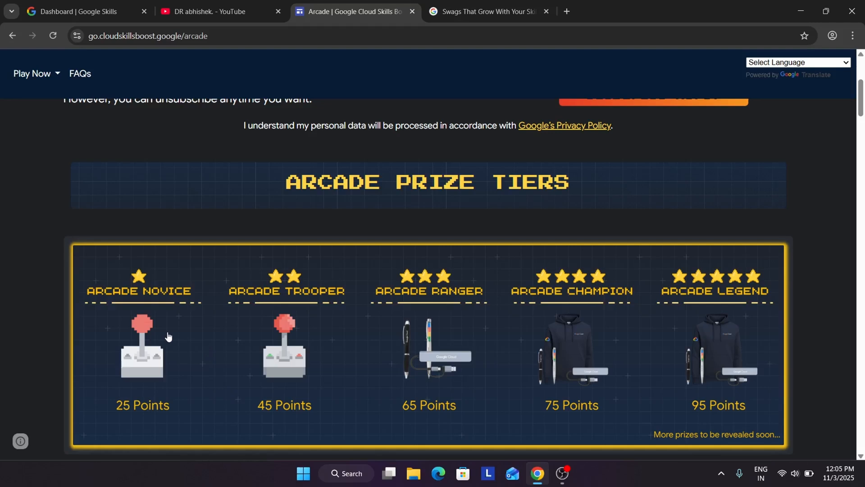
pyautogui.moveTo(344, 373)
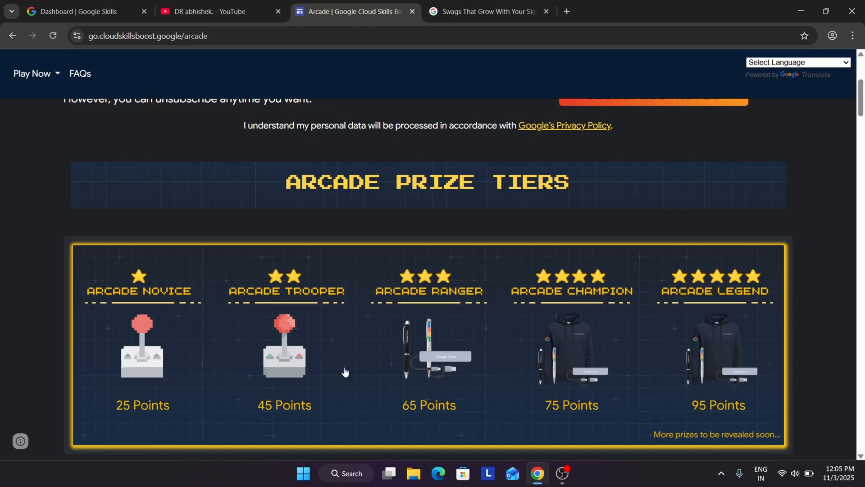
pyautogui.moveTo(308, 348)
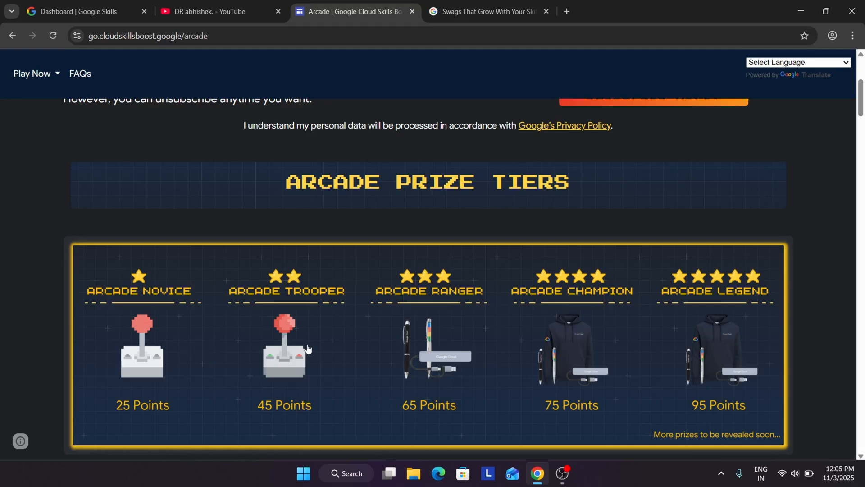
pyautogui.moveTo(153, 380)
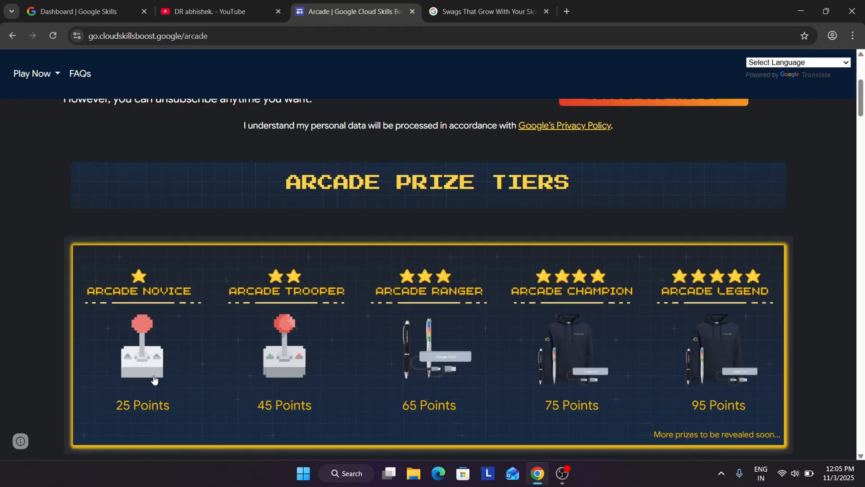
pyautogui.moveTo(231, 330)
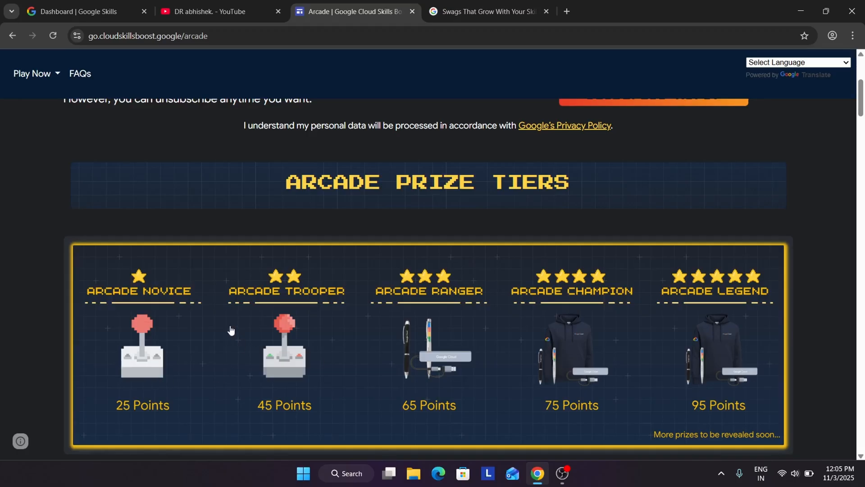
pyautogui.moveTo(305, 346)
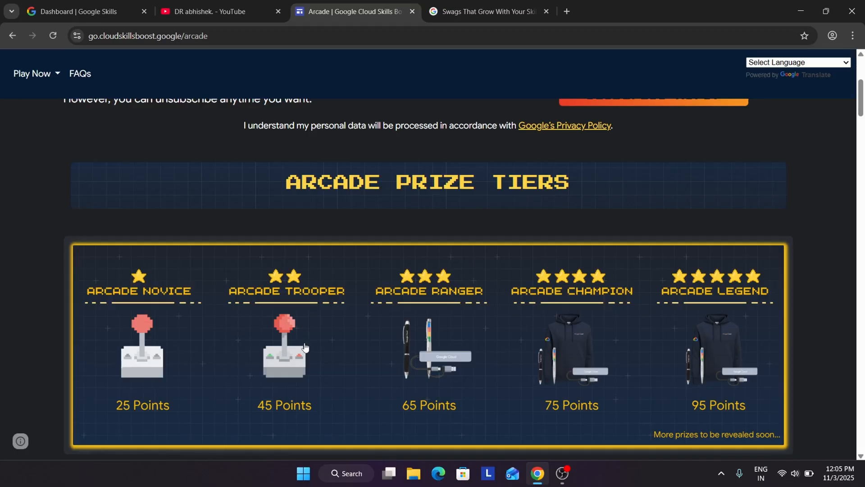
pyautogui.moveTo(236, 341)
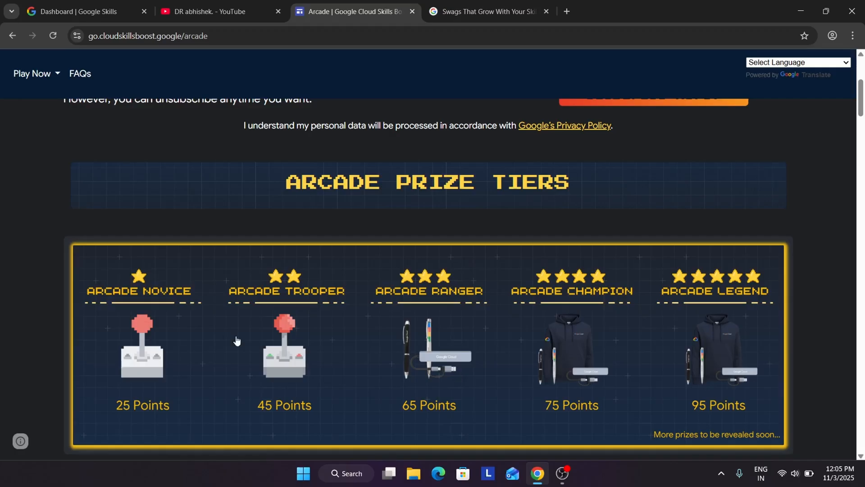
pyautogui.moveTo(145, 406)
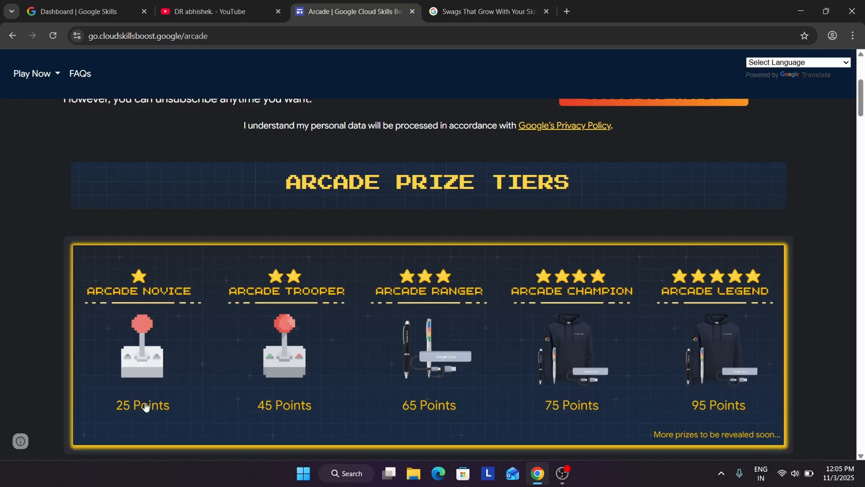
pyautogui.moveTo(272, 337)
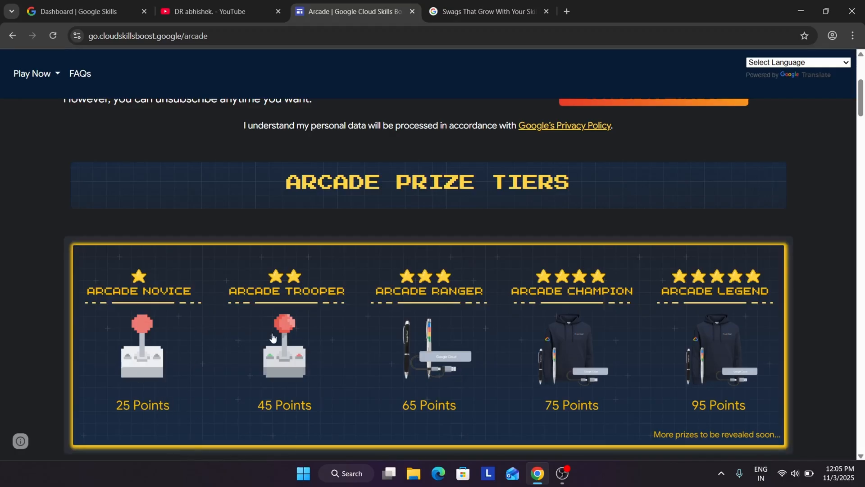
pyautogui.moveTo(296, 351)
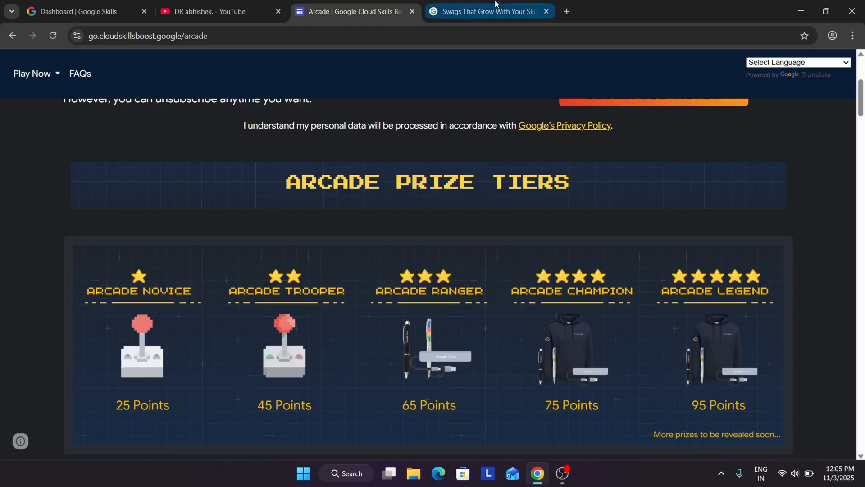
# Switch to the 'Swags That Grow With Your Skills!' forum post tab.
pyautogui.click(488, 11)
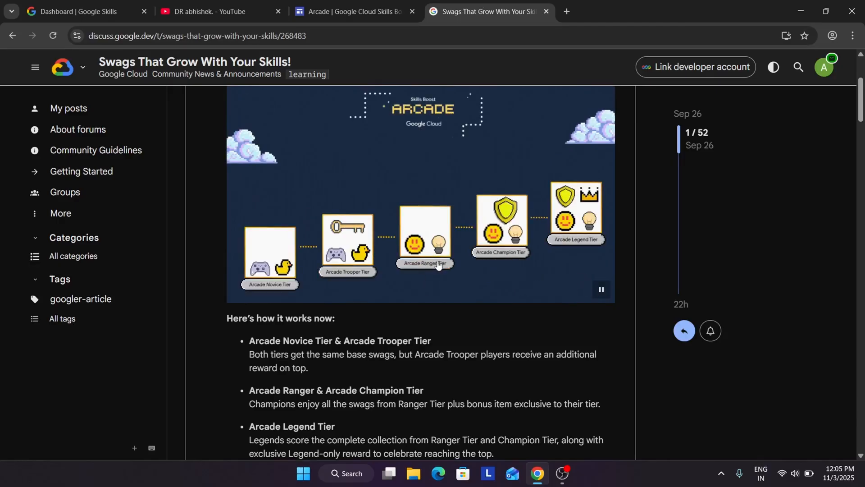
pyautogui.moveTo(286, 300)
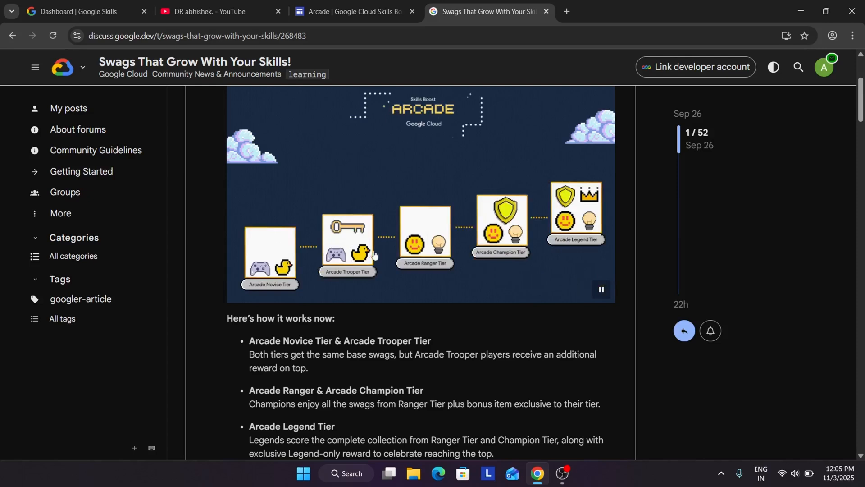
pyautogui.moveTo(413, 251)
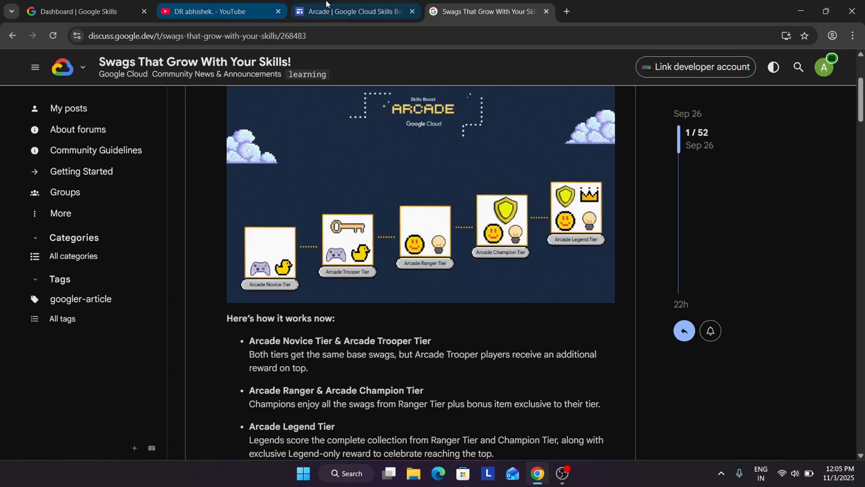
# Switch back to the Arcade tab showing Novice at 25 through Legend at 95 points.
pyautogui.click(354, 11)
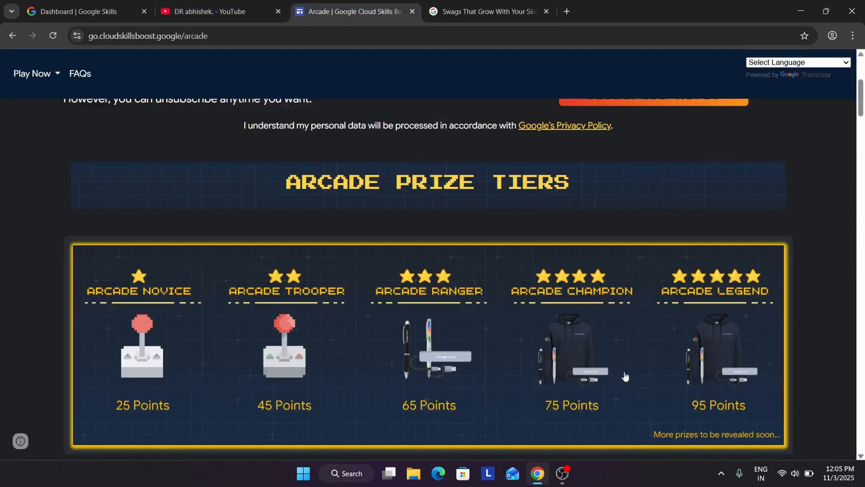
# Switch to the 'Swags That Grow With Your Skills!' forum tab.
pyautogui.click(486, 10)
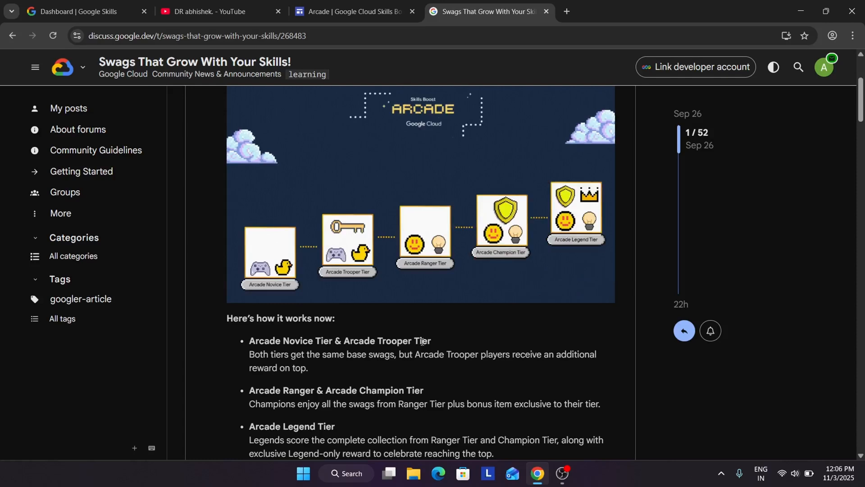
pyautogui.scroll(-3)
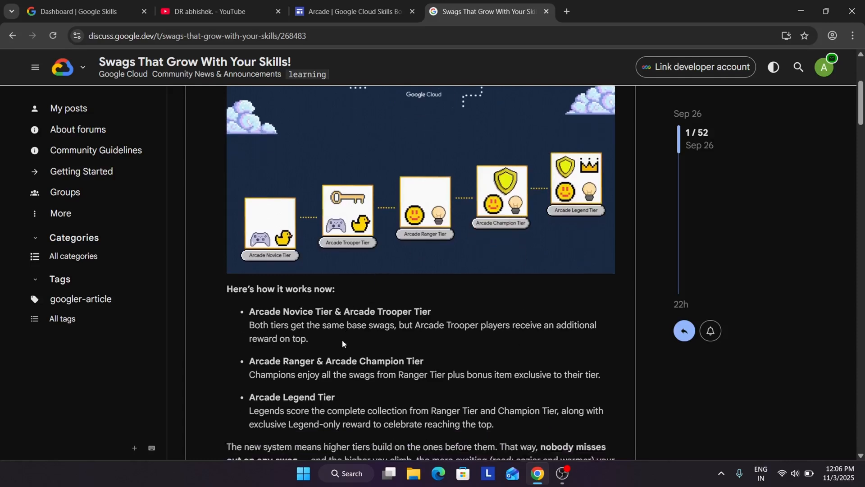
pyautogui.scroll(-3)
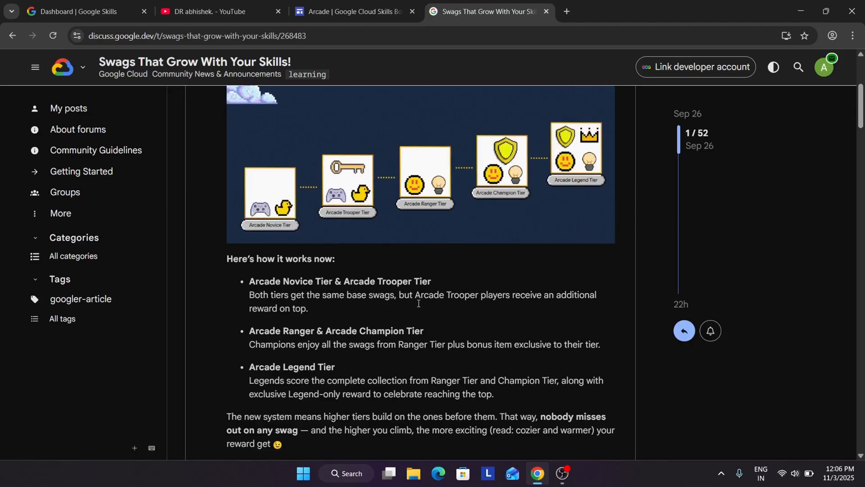
pyautogui.scroll(-3)
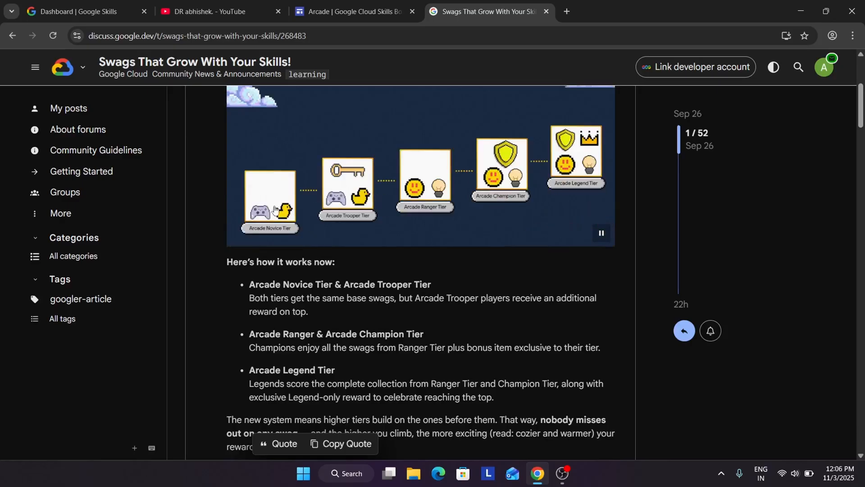
pyautogui.moveTo(558, 168)
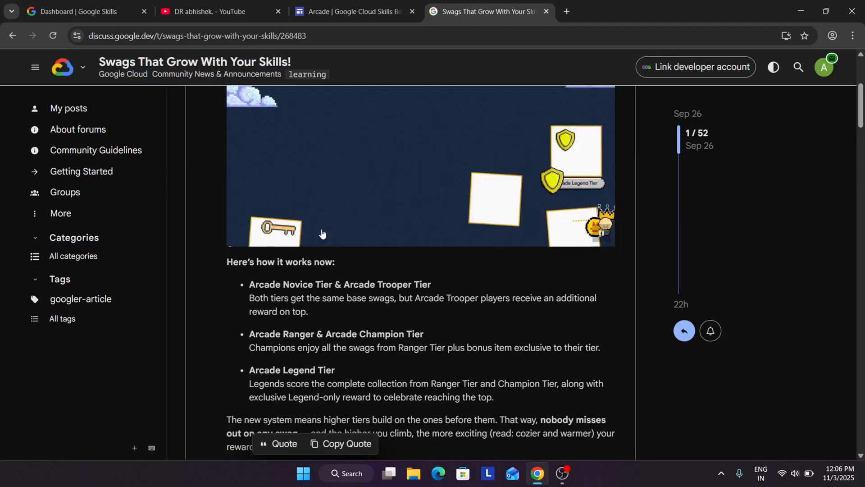
# Switch to DR abhishek.'s YouTube Videos page and scroll through recent Arcade swag uploads.
pyautogui.click(209, 11)
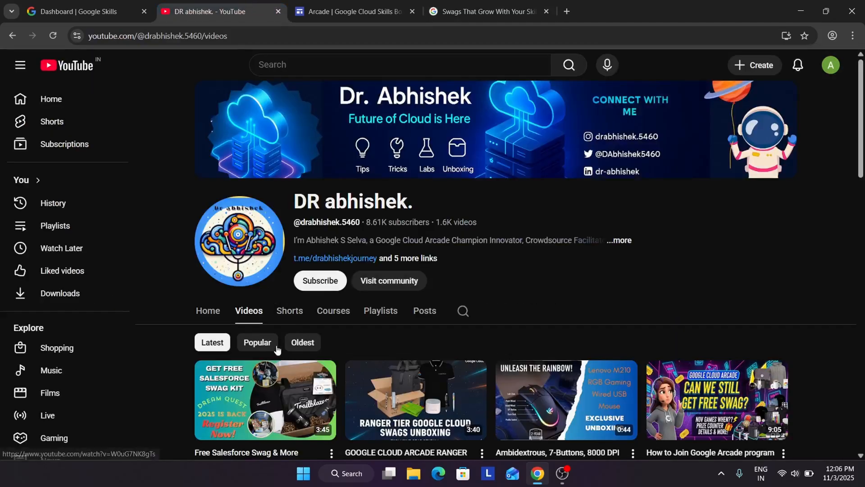
pyautogui.moveTo(557, 339)
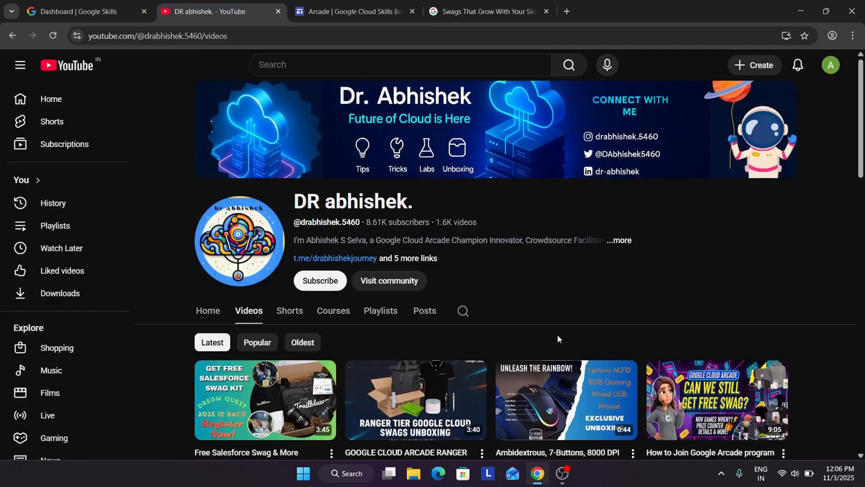
pyautogui.moveTo(552, 343)
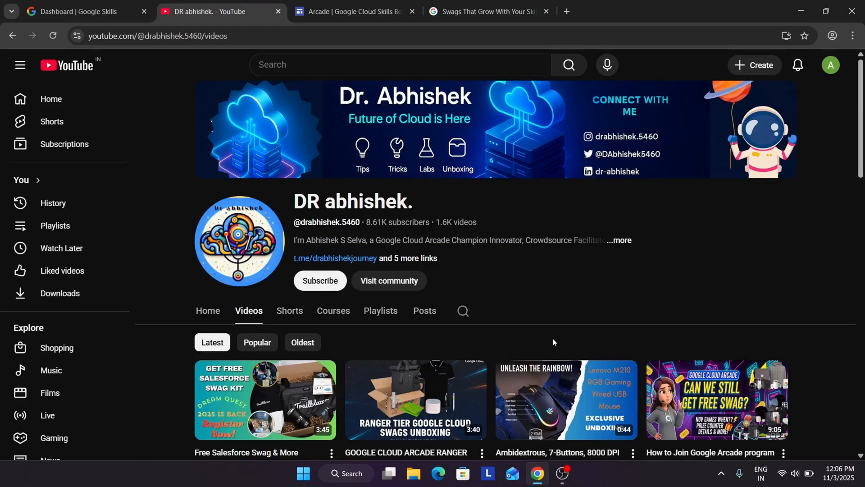
pyautogui.scroll(-3)
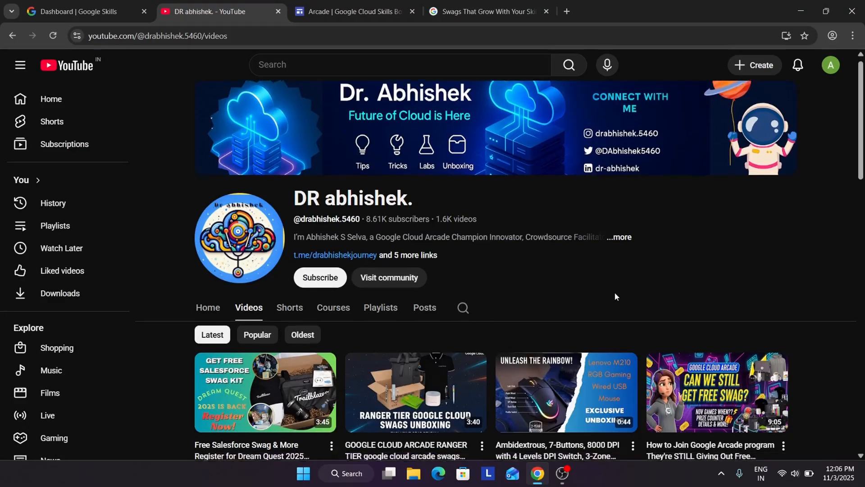
pyautogui.scroll(-3)
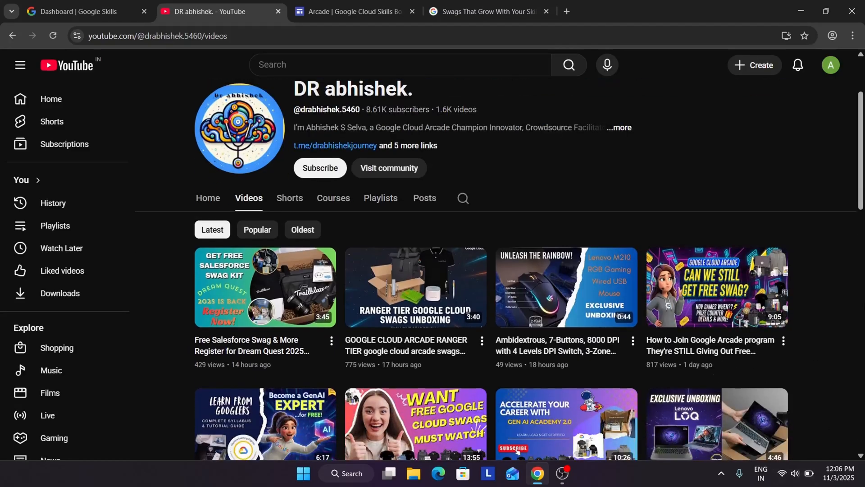
pyautogui.scroll(-3)
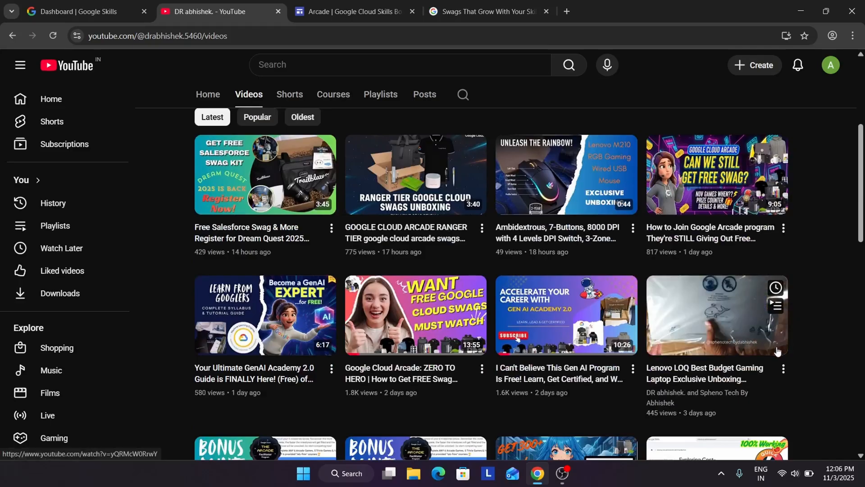
pyautogui.moveTo(812, 176)
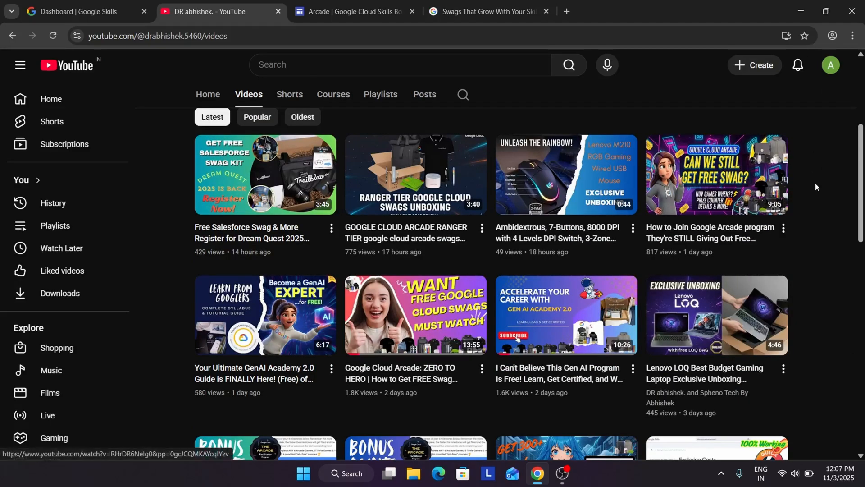
pyautogui.moveTo(800, 196)
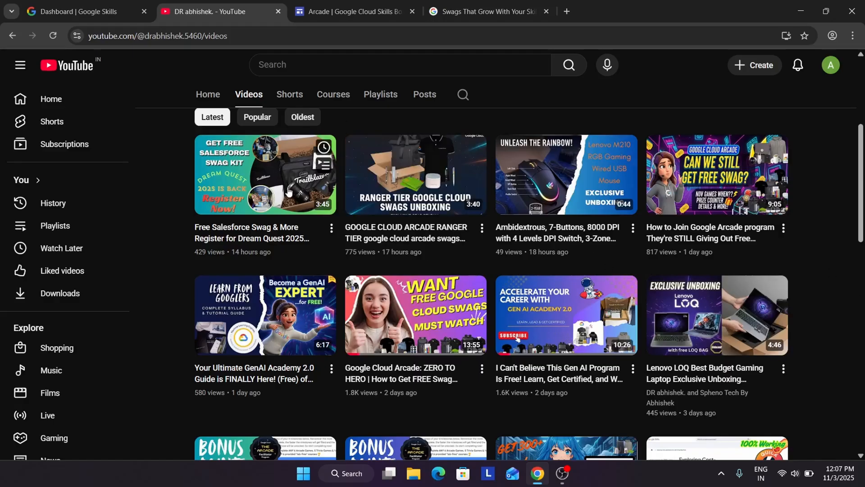
# From the Playlists tab, view the Cohort 1 2025 Swags Unboxing playlist, then go back.
pyautogui.click(380, 94)
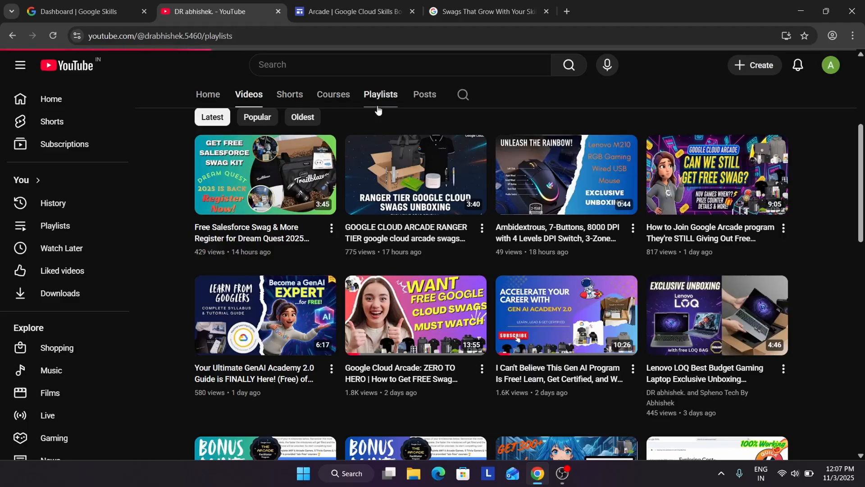
pyautogui.click(380, 94)
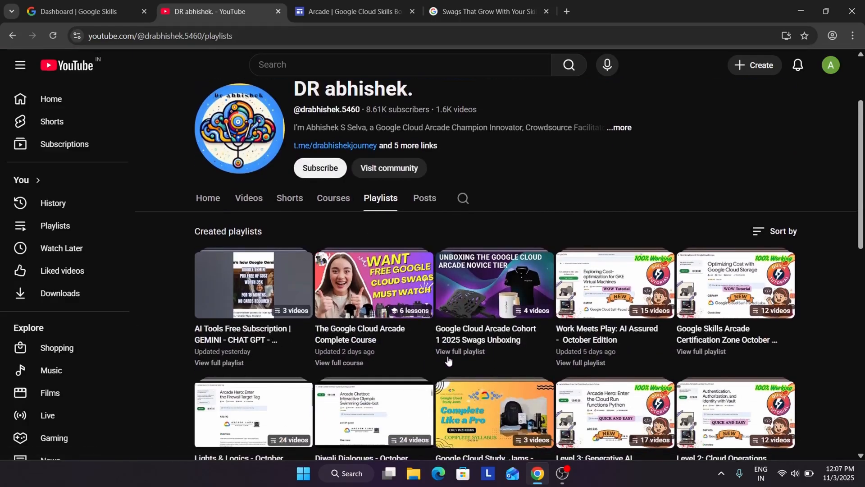
pyautogui.click(491, 284)
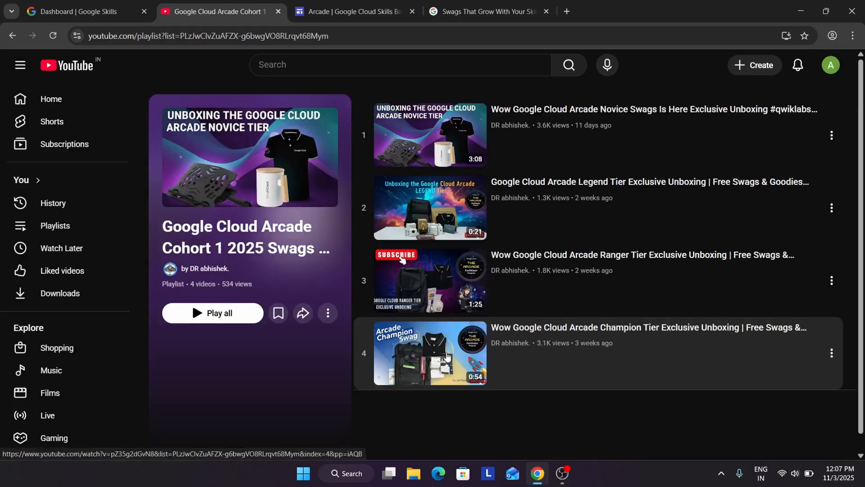
pyautogui.moveTo(708, 179)
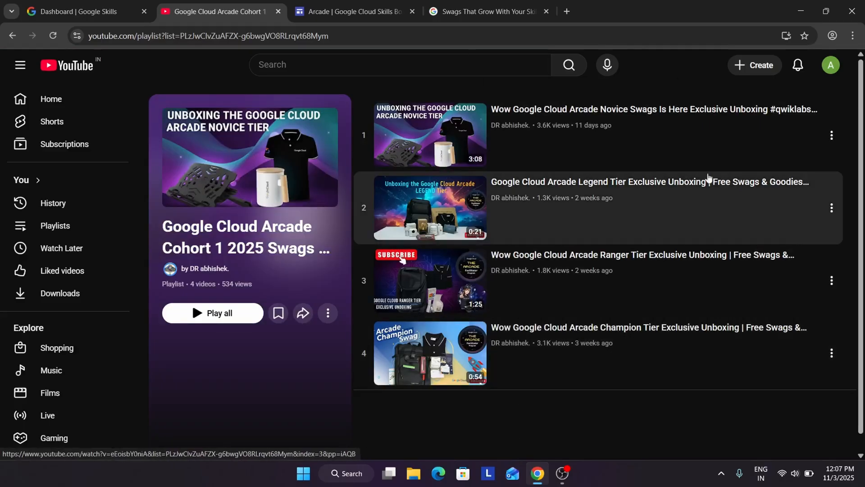
pyautogui.moveTo(575, 224)
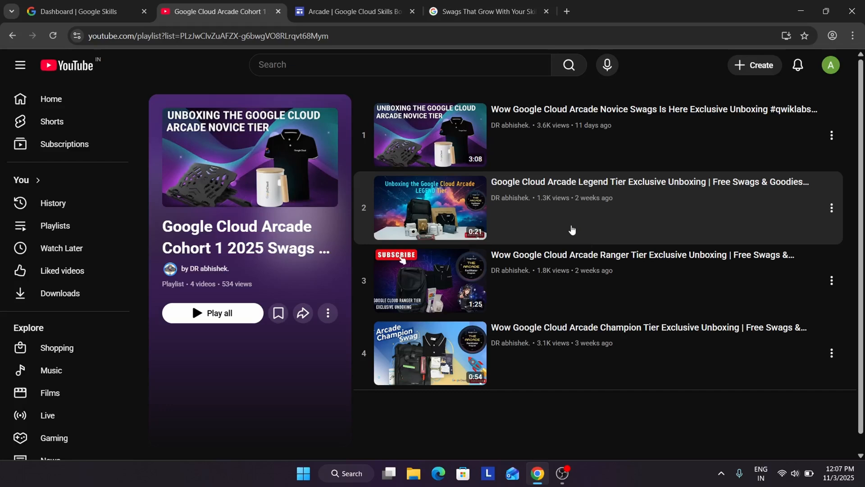
pyautogui.moveTo(6, 35)
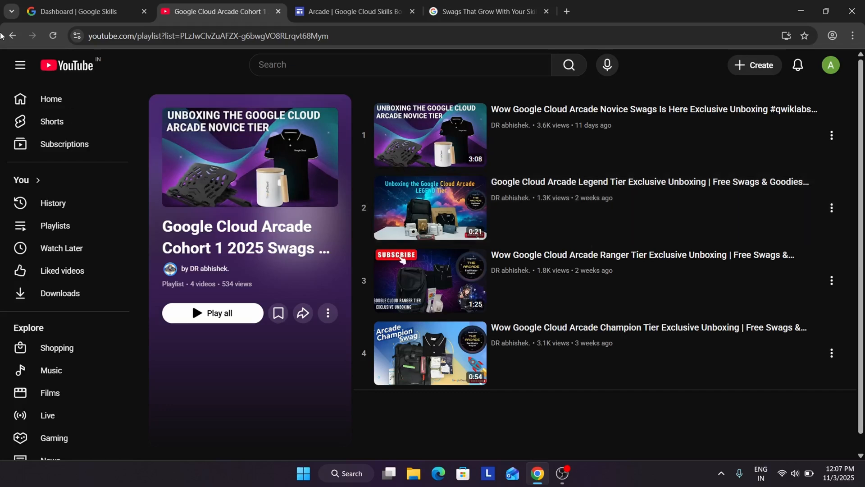
pyautogui.click(170, 268)
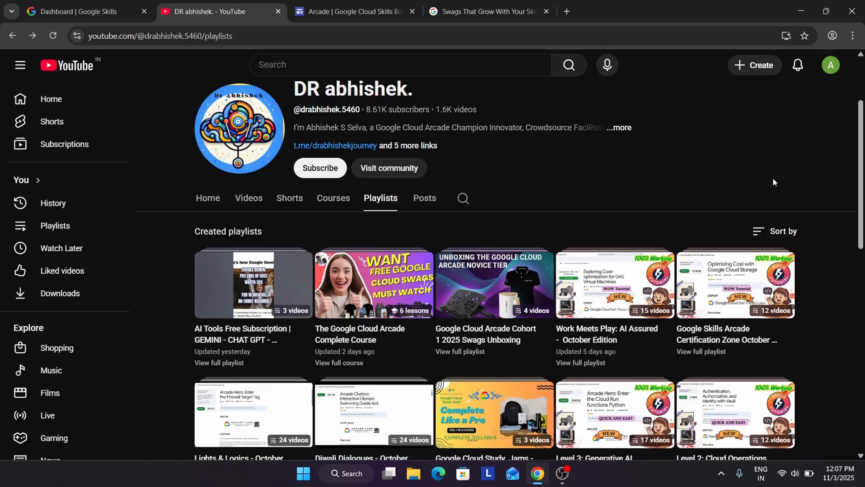
pyautogui.moveTo(496, 167)
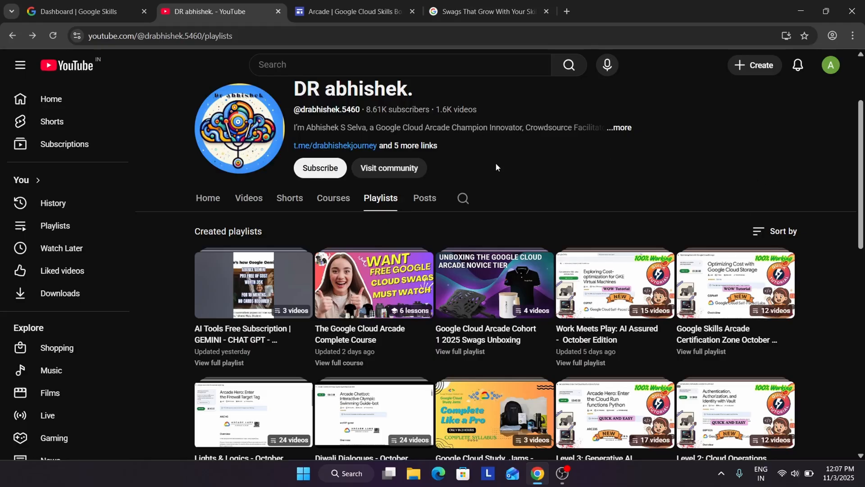
pyautogui.moveTo(709, 175)
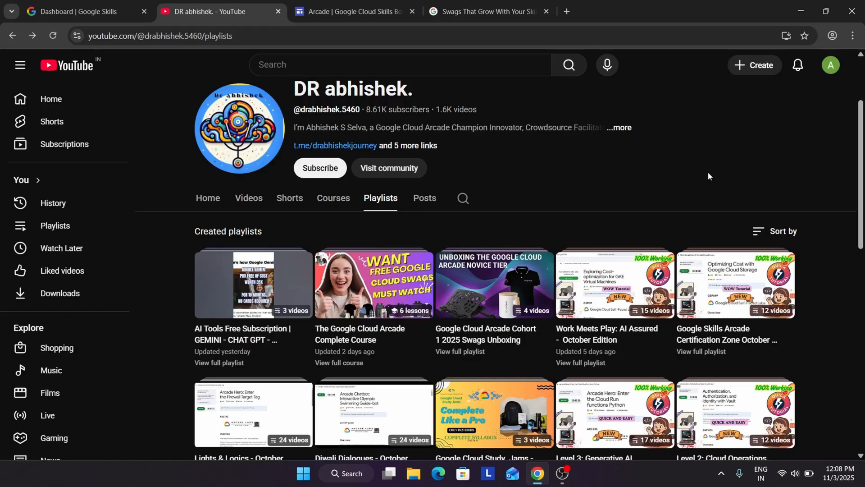
pyautogui.moveTo(573, 104)
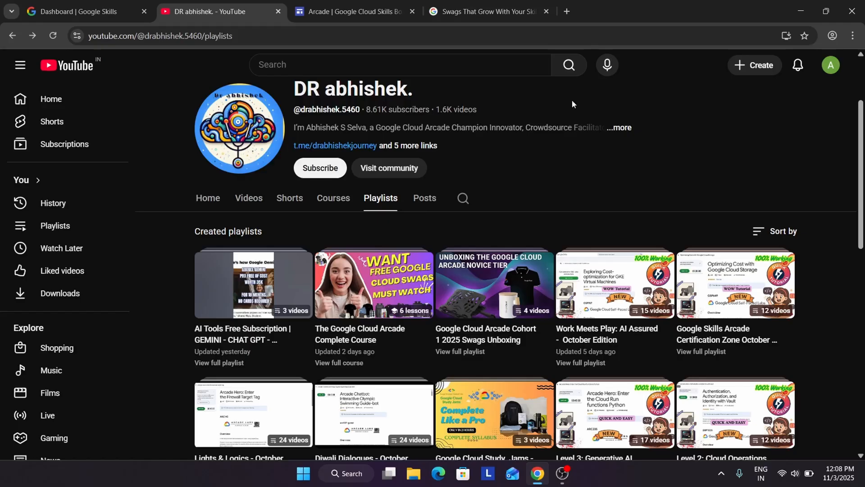
# Search the channel for 'prize counter' and scroll through the results.
pyautogui.click(462, 199)
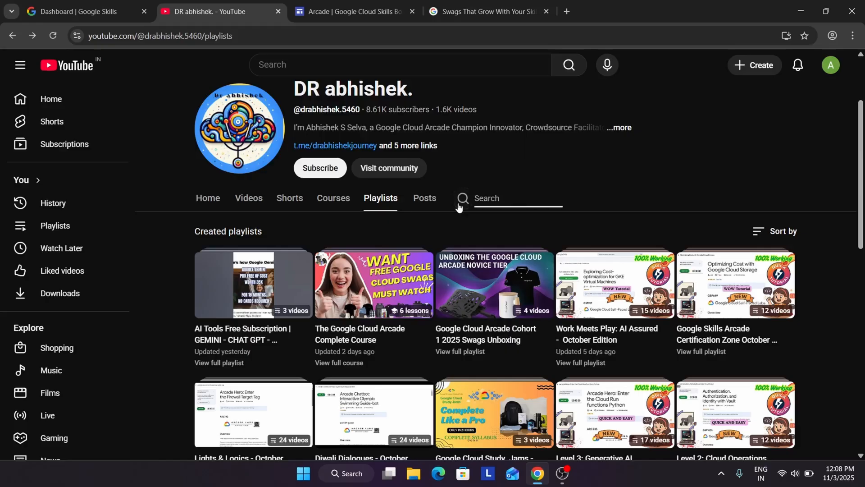
pyautogui.write('pri')
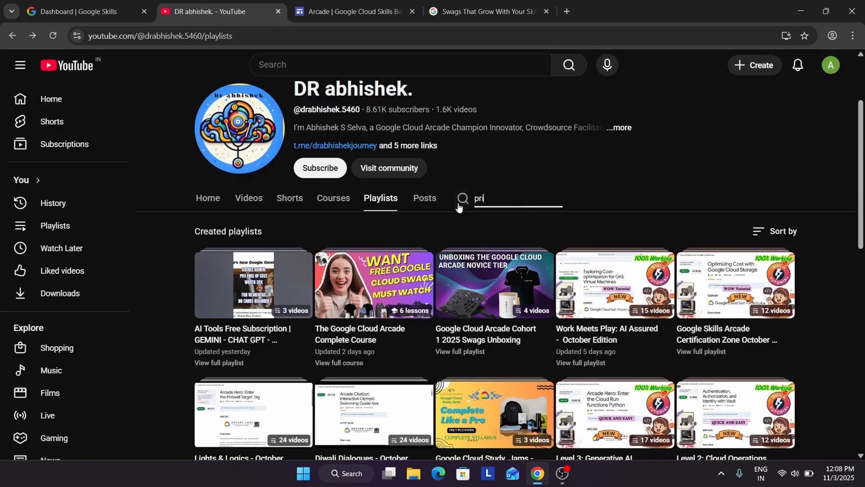
pyautogui.write('ze co')
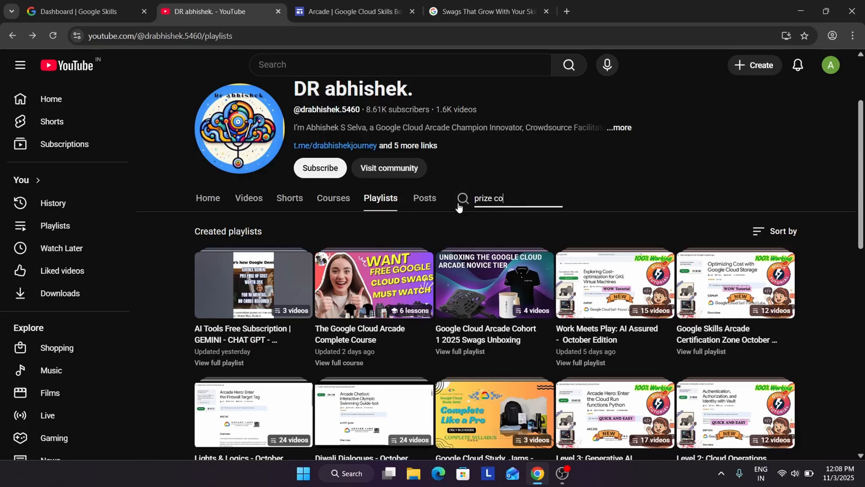
pyautogui.write('unter')
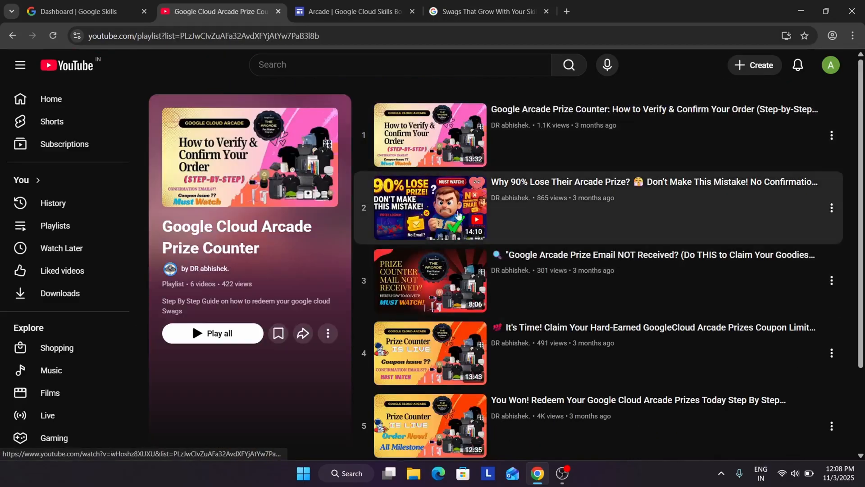
pyautogui.scroll(-3)
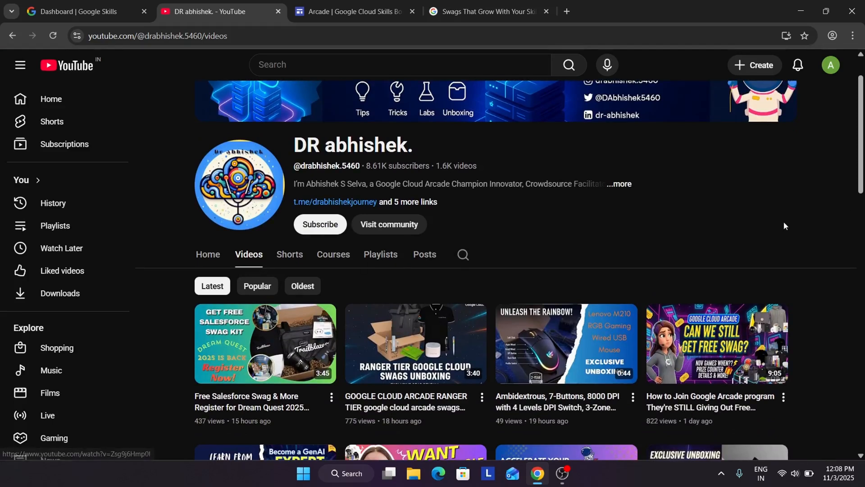
# Switch to the Arcade tab and scroll to tiers Novice (25 points) through Legend (95 points).
pyautogui.scroll(-3)
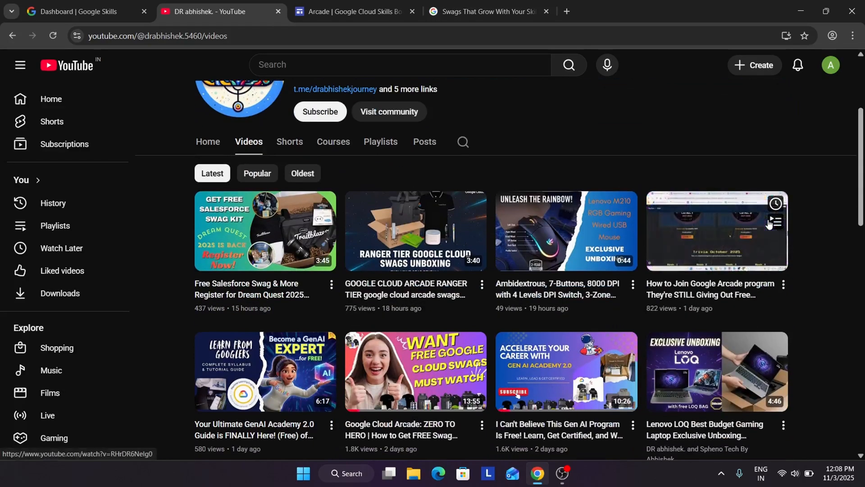
pyautogui.click(353, 11)
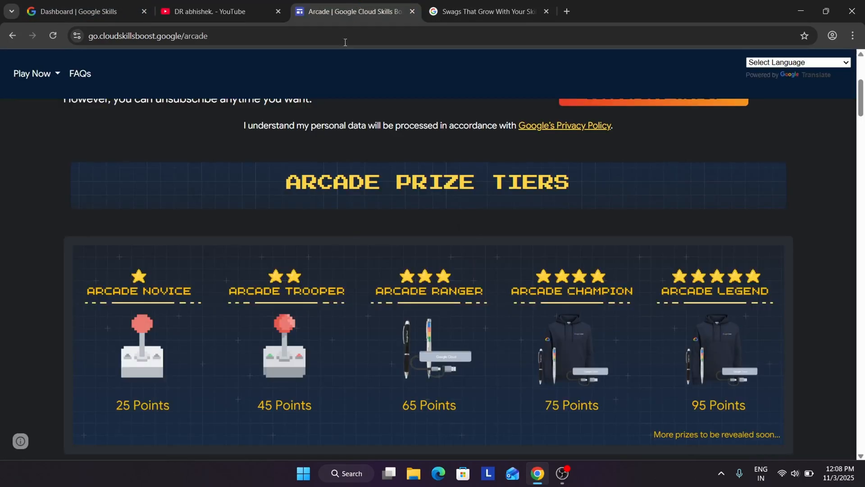
pyautogui.moveTo(371, 181)
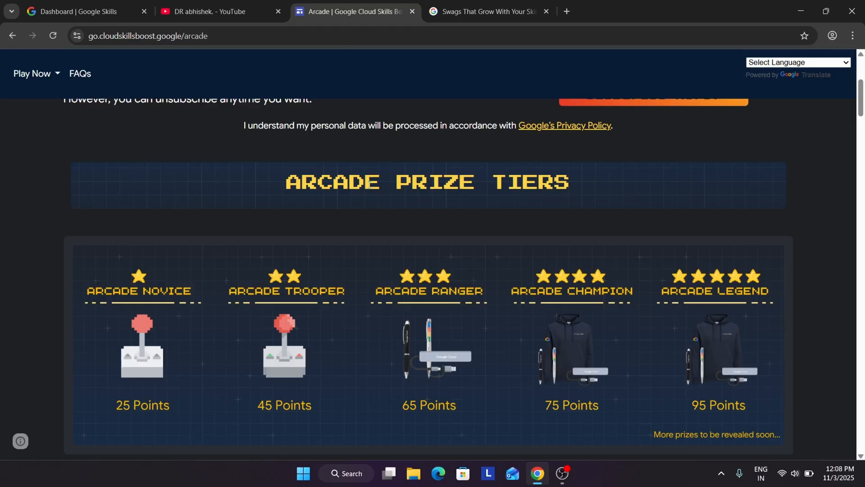
pyautogui.moveTo(720, 270)
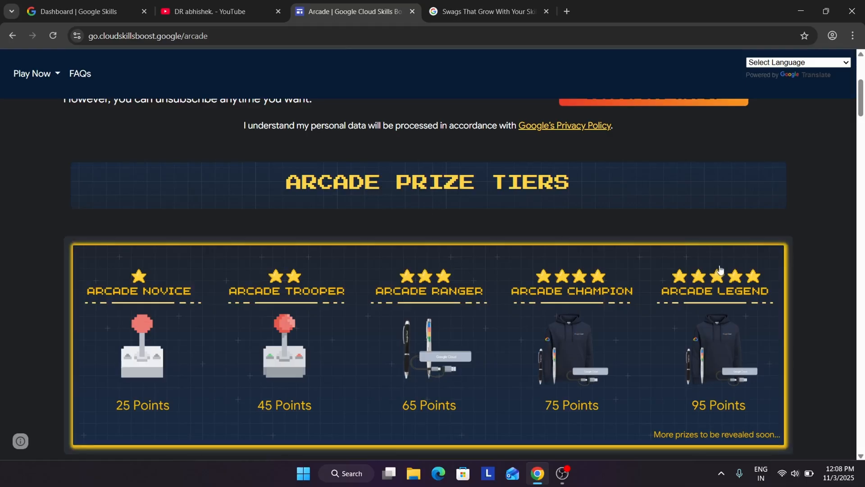
pyautogui.scroll(-3)
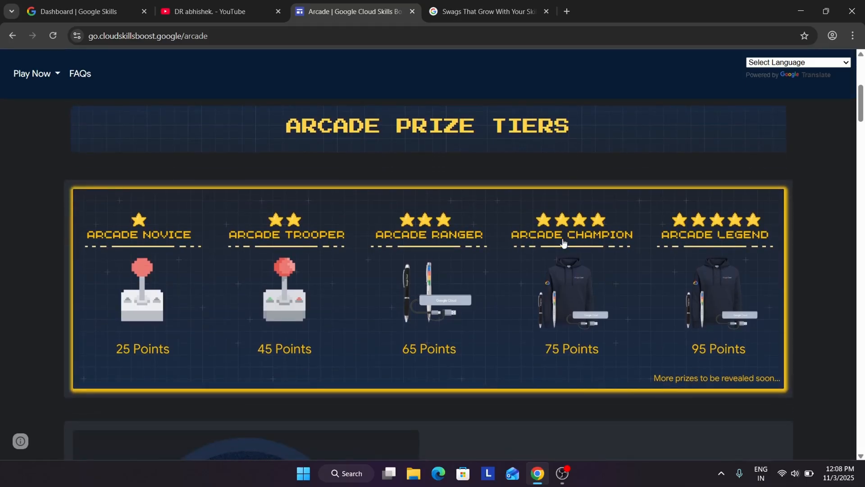
pyautogui.moveTo(728, 275)
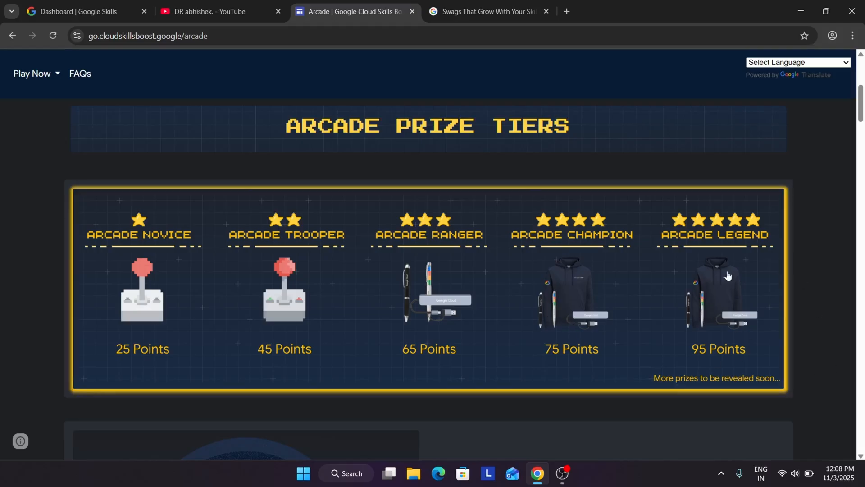
pyautogui.moveTo(741, 304)
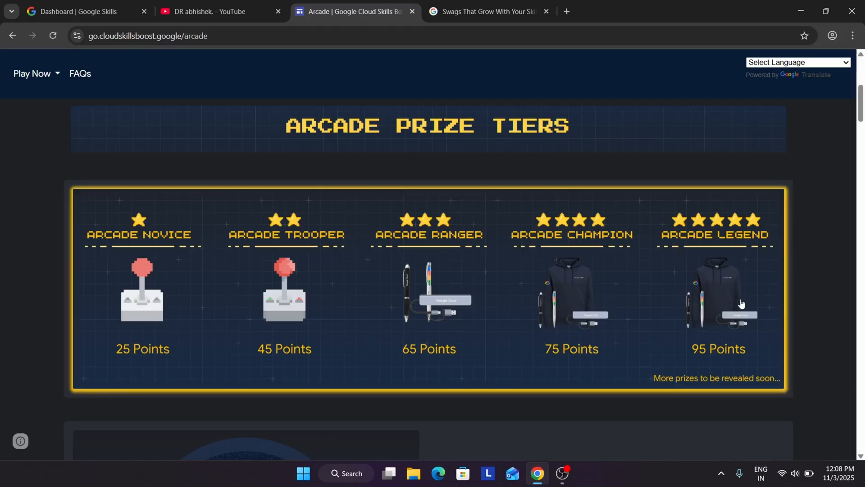
pyautogui.moveTo(609, 330)
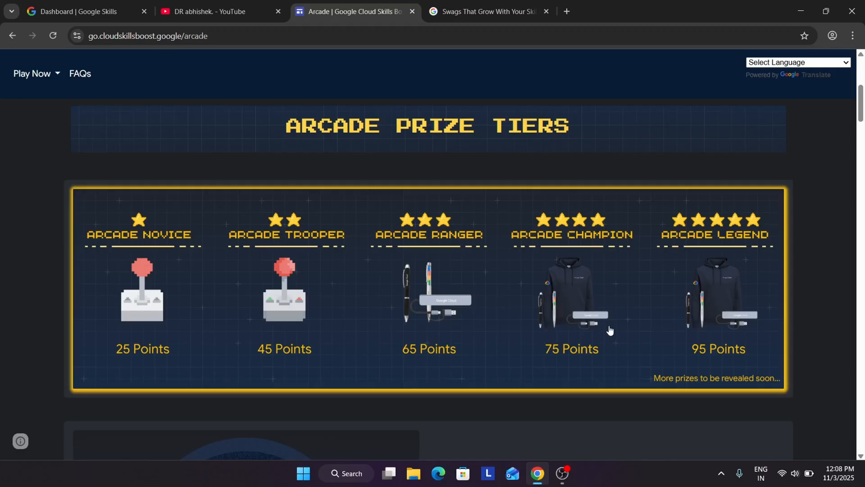
pyautogui.moveTo(627, 347)
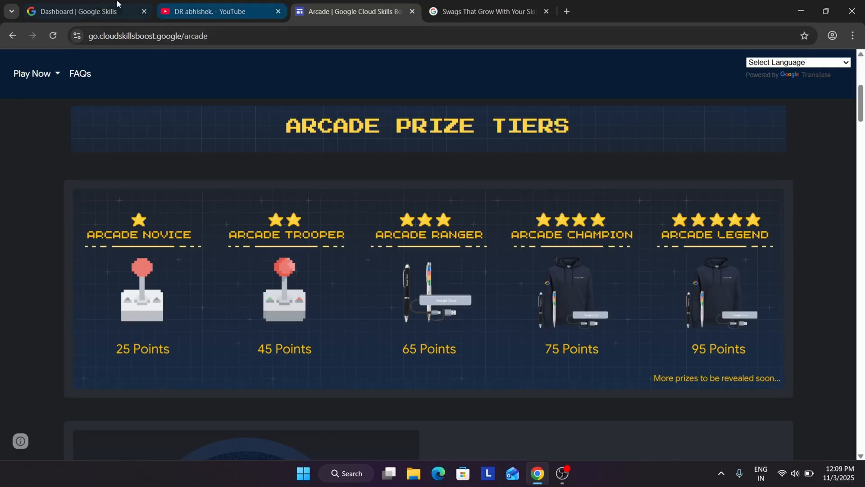
# Review the Swags forum post's tier list, then switch back to the YouTube videos tab.
pyautogui.click(486, 11)
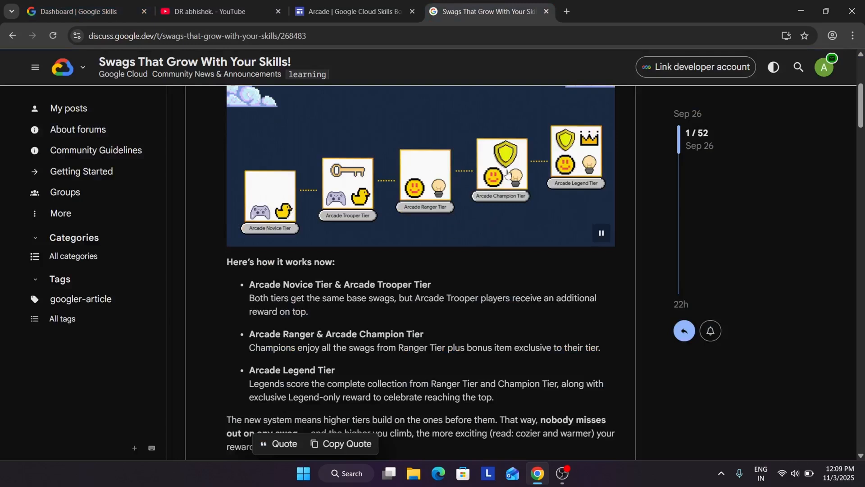
pyautogui.moveTo(539, 156)
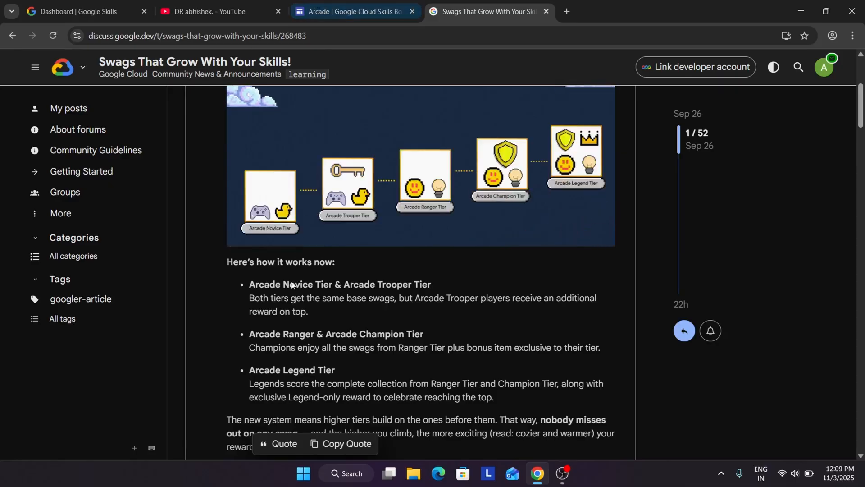
pyautogui.moveTo(422, 323)
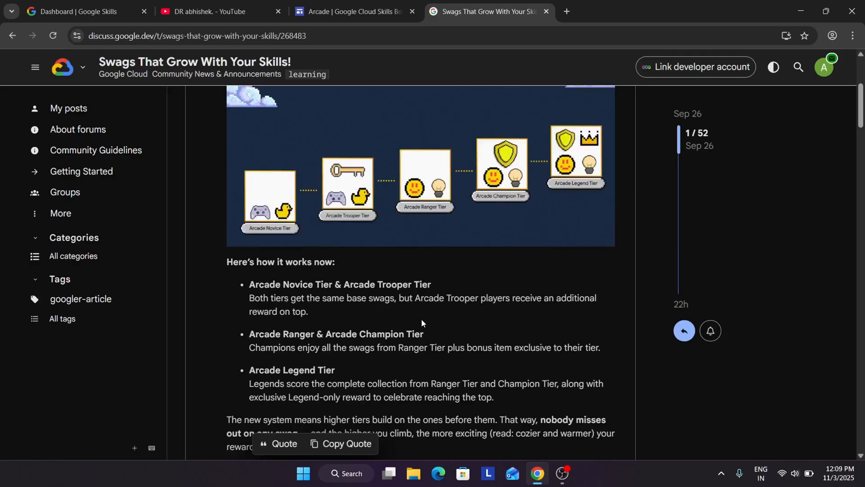
pyautogui.click(212, 11)
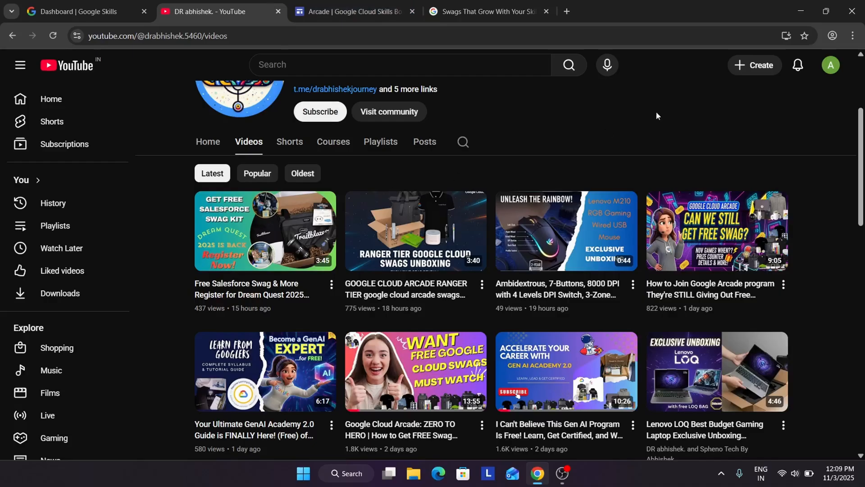
pyautogui.scroll(3)
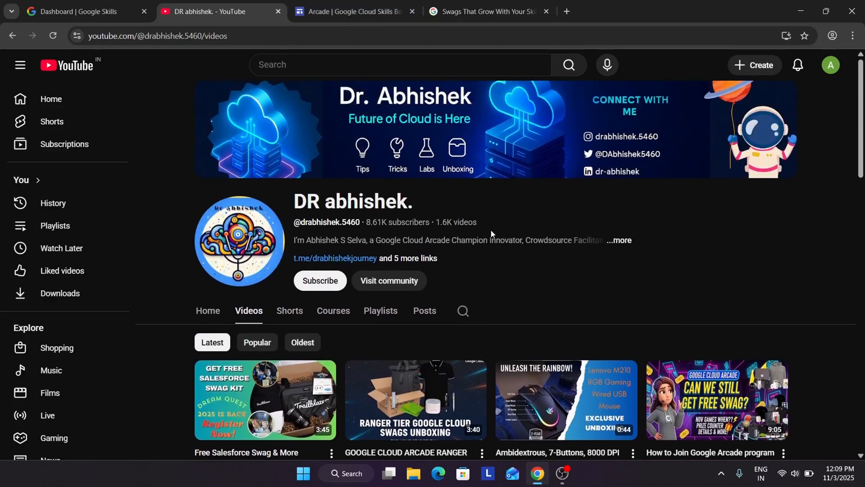
pyautogui.moveTo(534, 249)
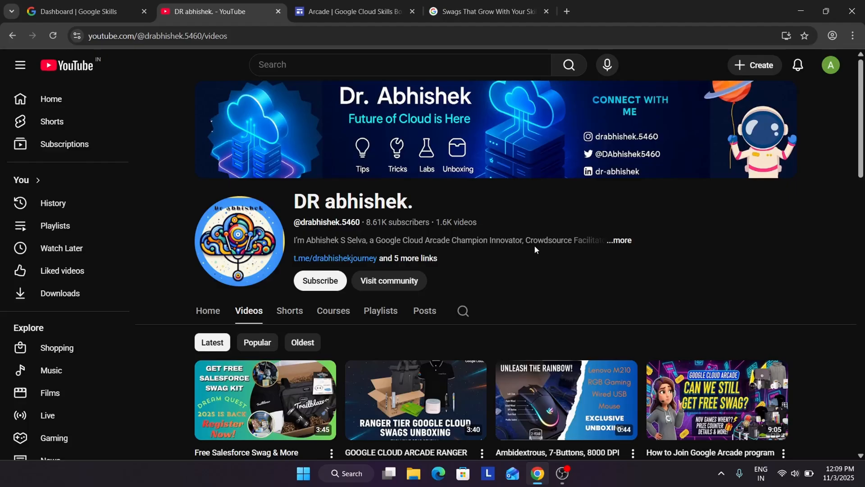
pyautogui.moveTo(534, 371)
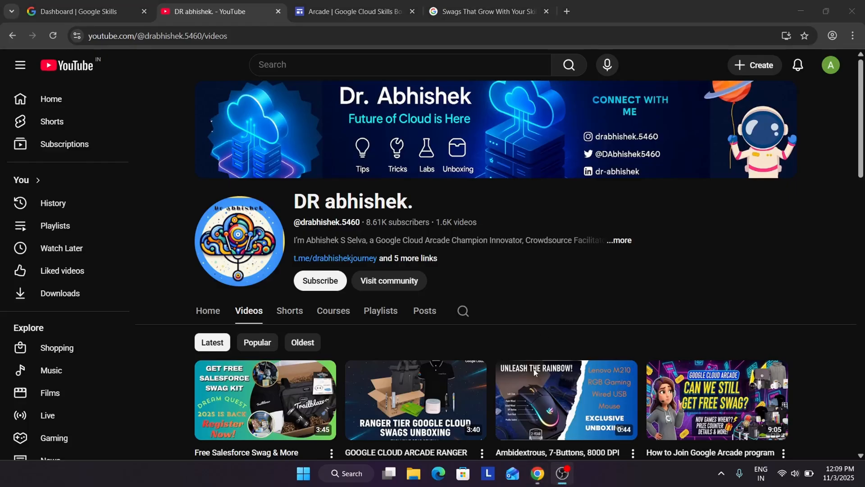